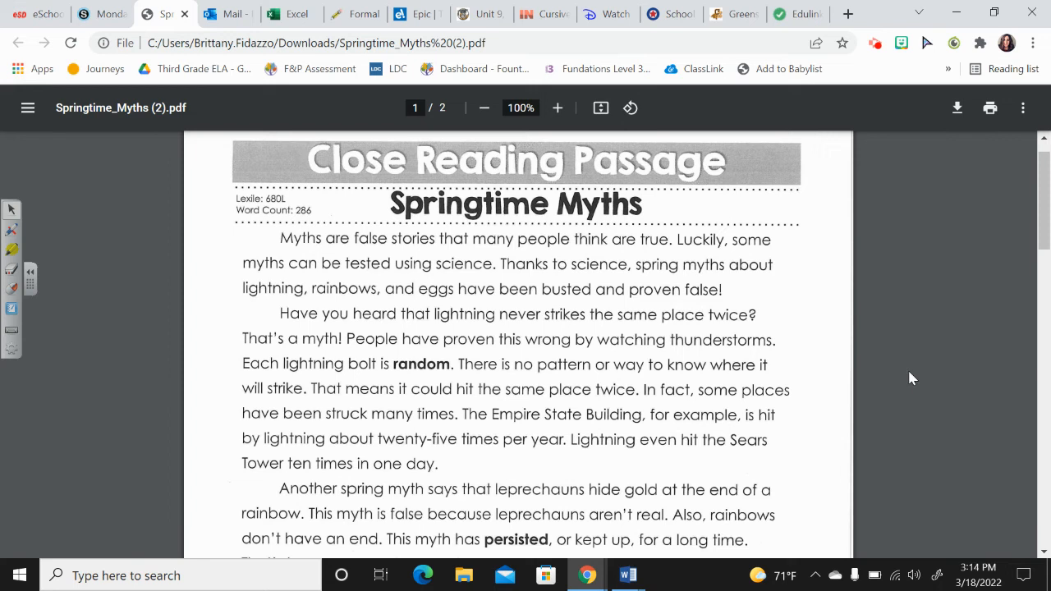
pyautogui.moveTo(825, 380)
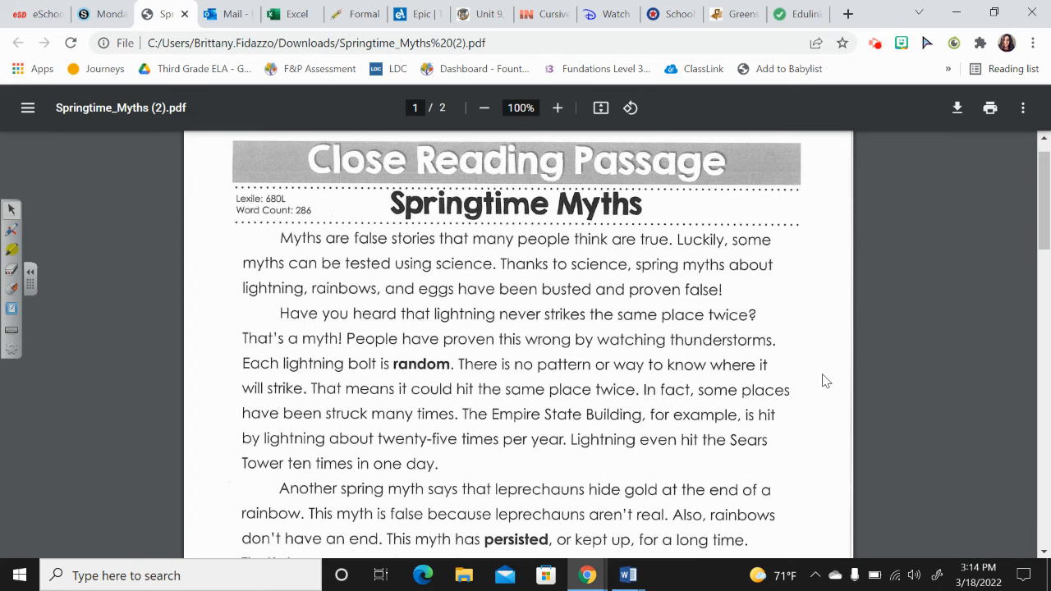
pyautogui.scroll(-3)
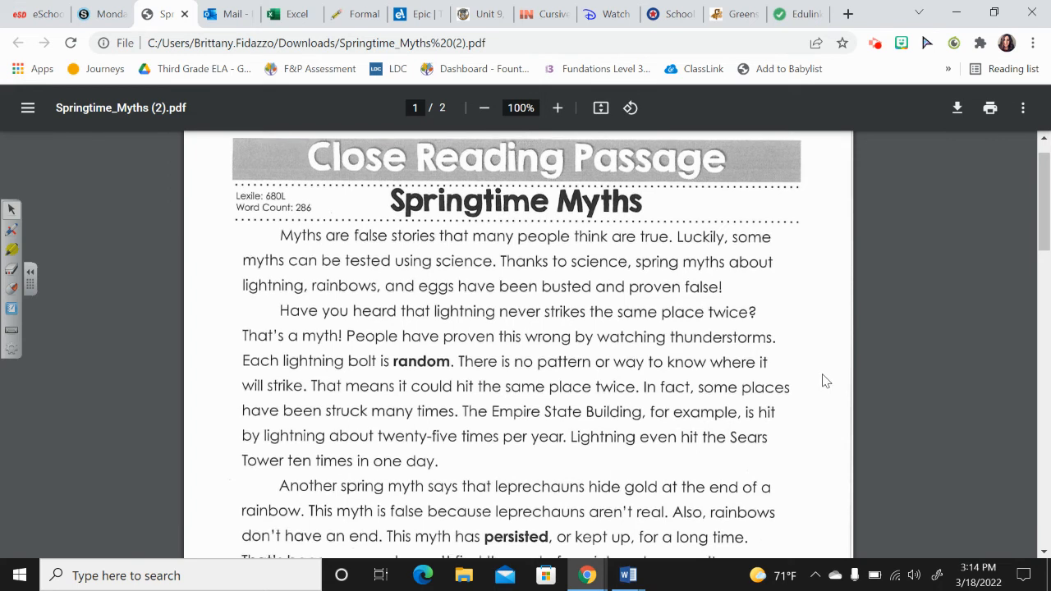
pyautogui.scroll(-3)
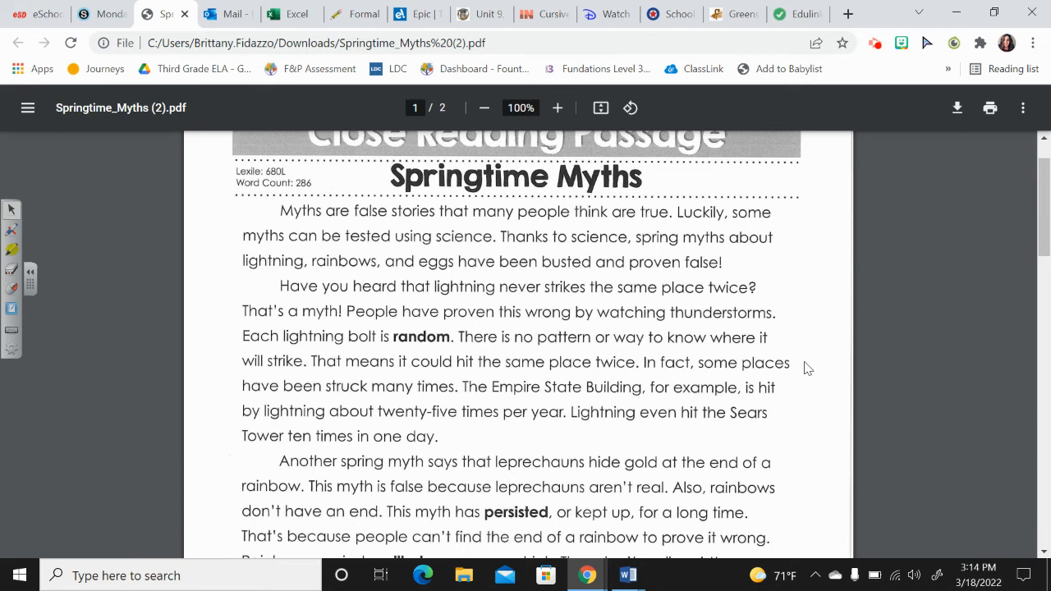
pyautogui.moveTo(787, 239)
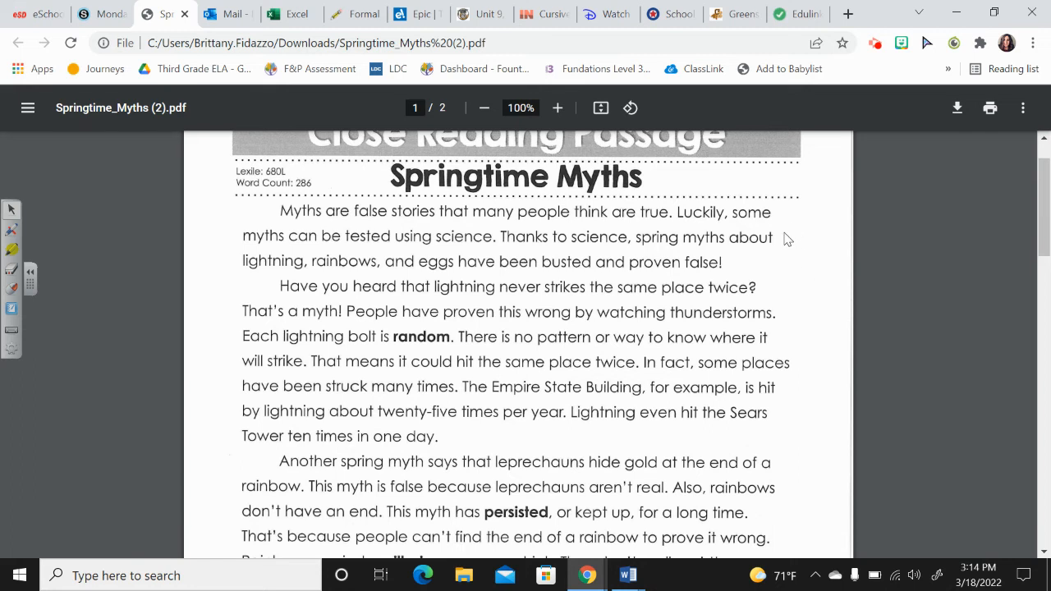
pyautogui.moveTo(787, 261)
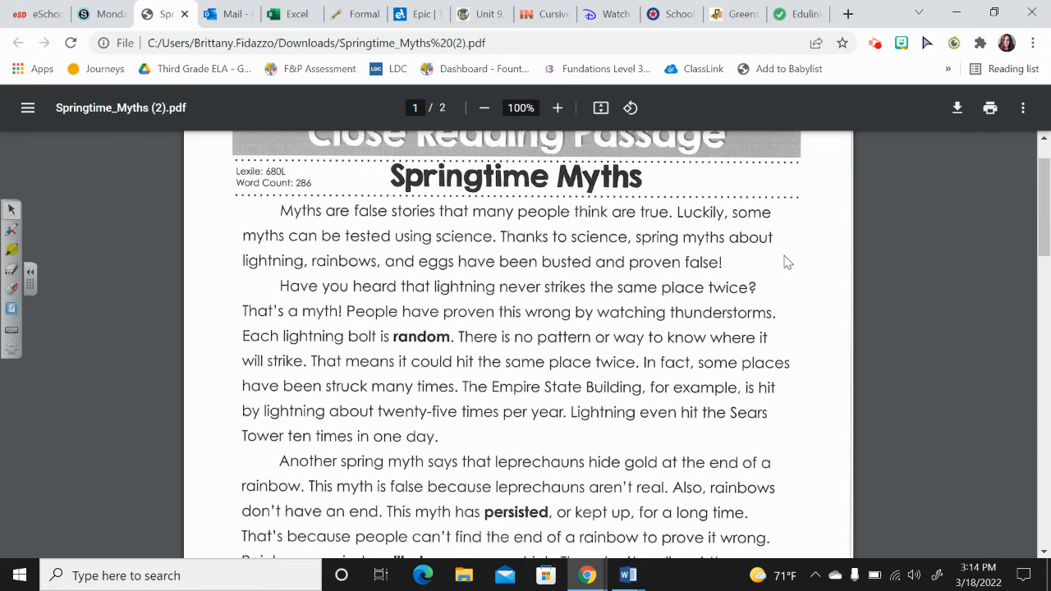
pyautogui.moveTo(763, 283)
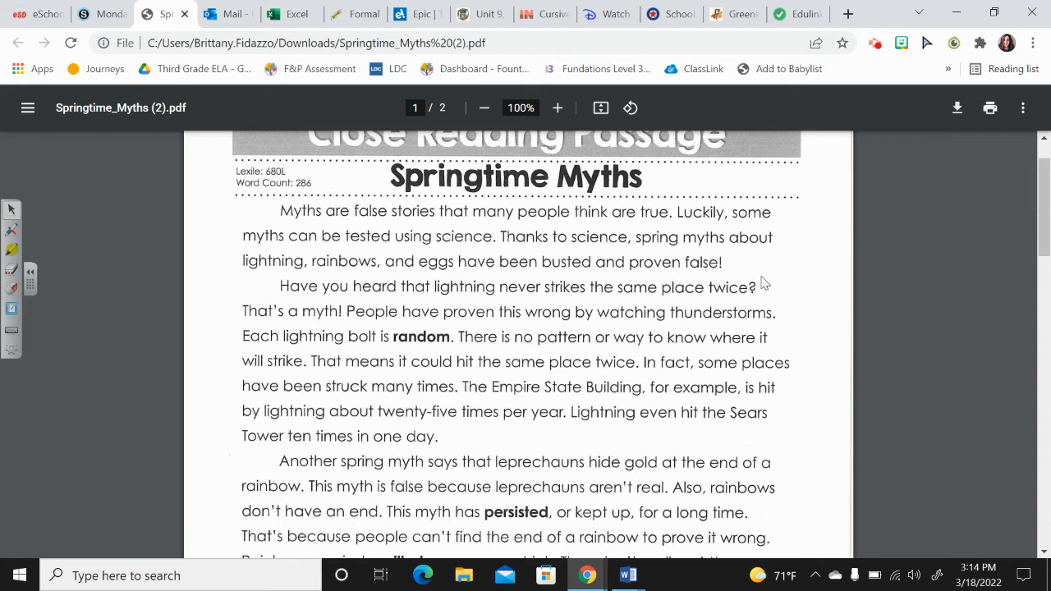
pyautogui.moveTo(756, 279)
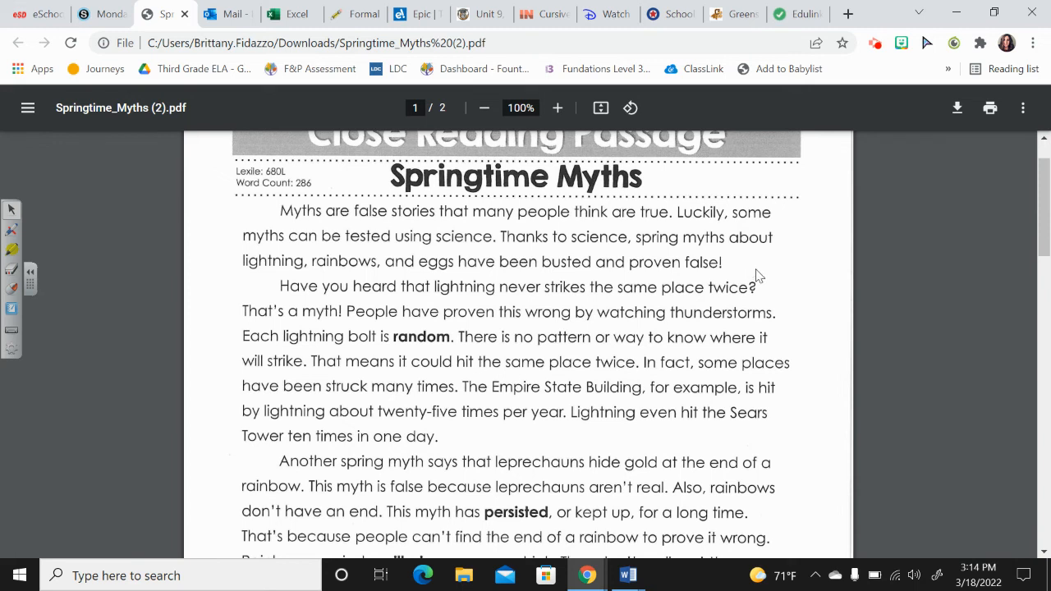
pyautogui.moveTo(775, 298)
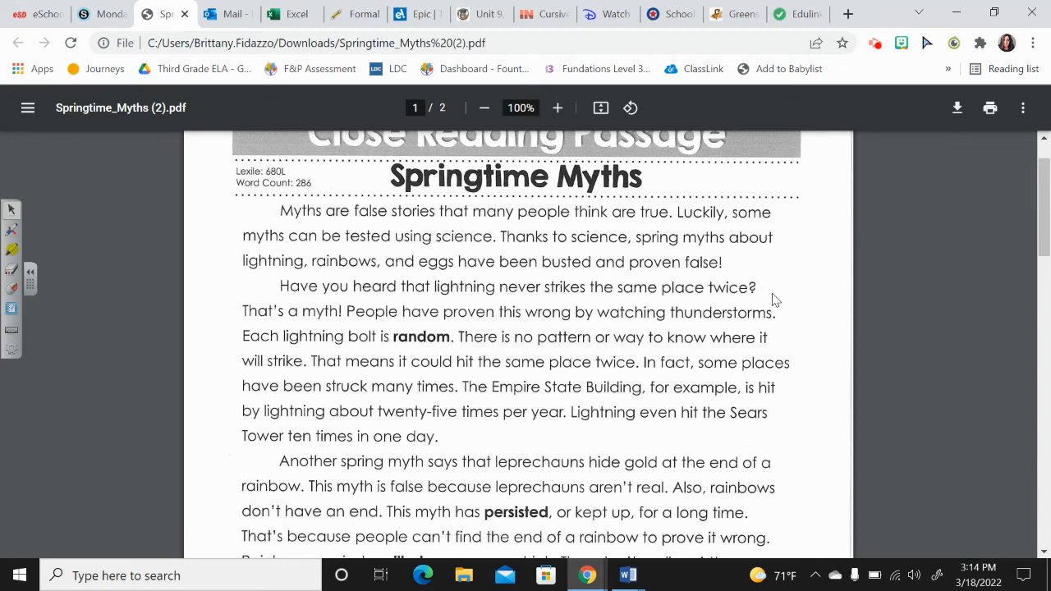
pyautogui.moveTo(786, 316)
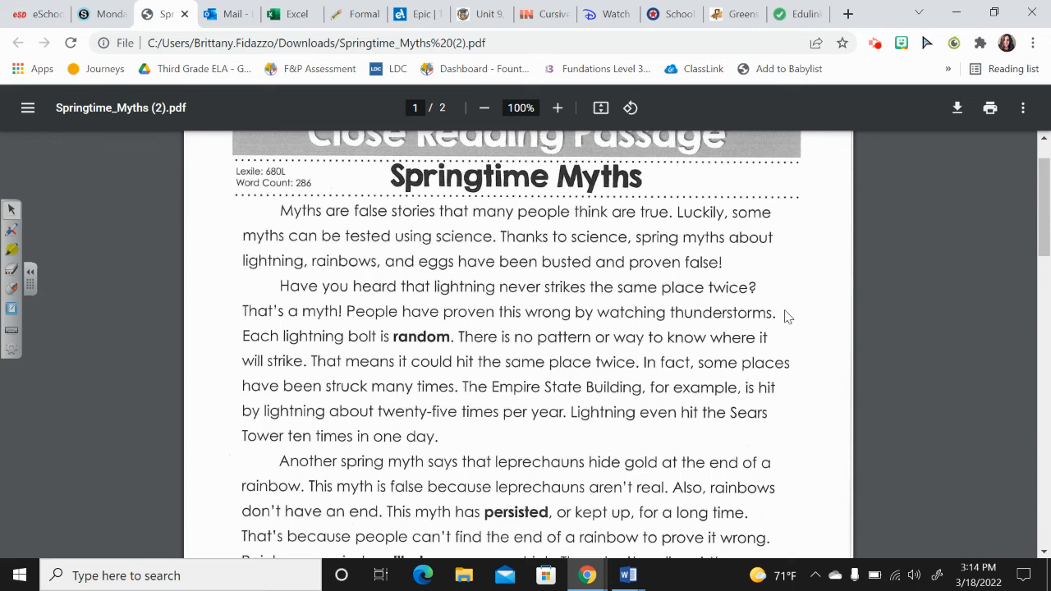
pyautogui.moveTo(788, 338)
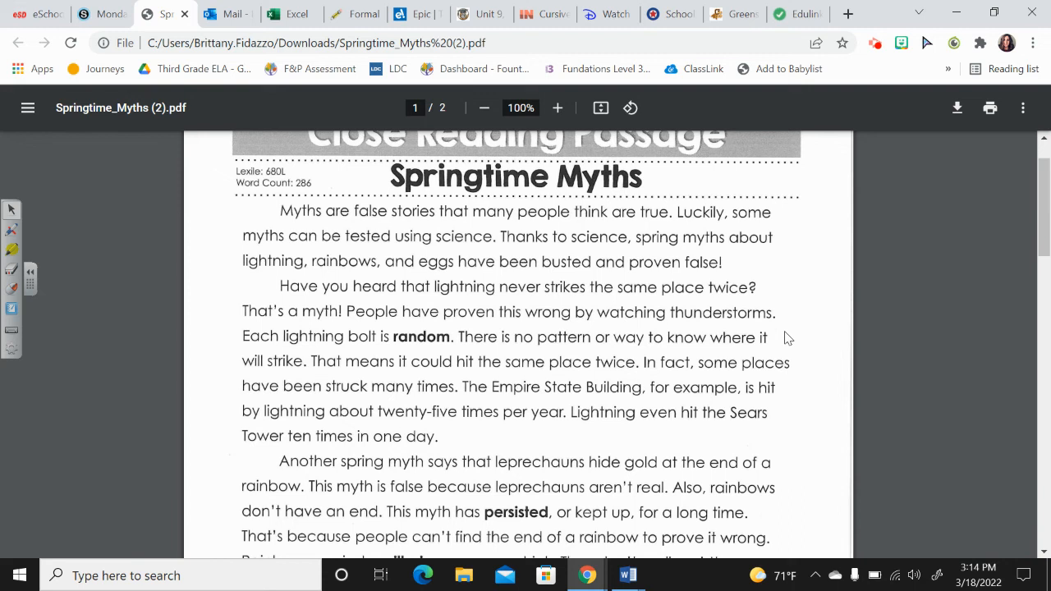
pyautogui.moveTo(790, 363)
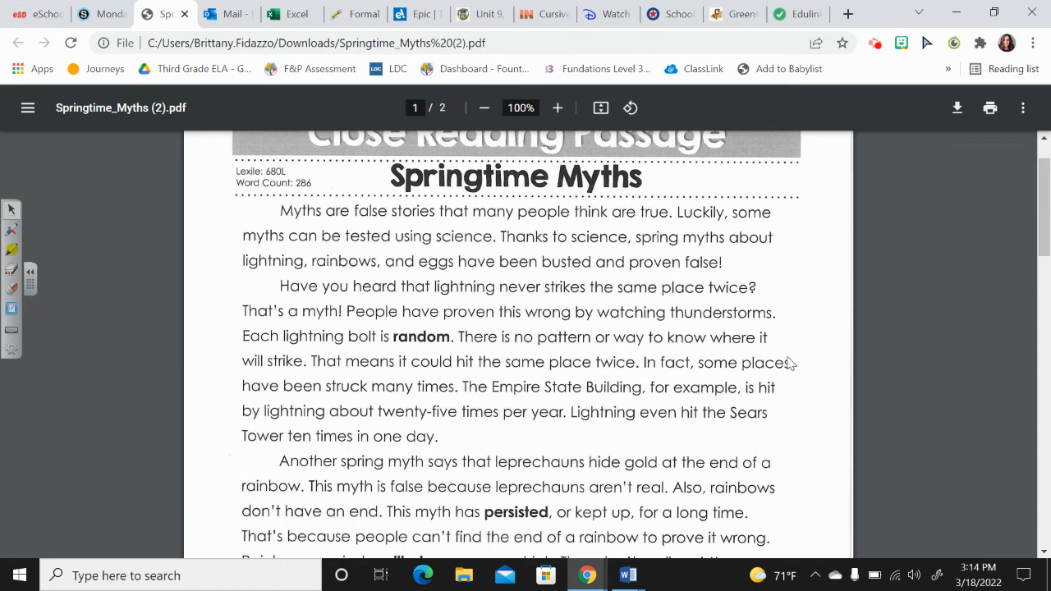
pyautogui.moveTo(801, 375)
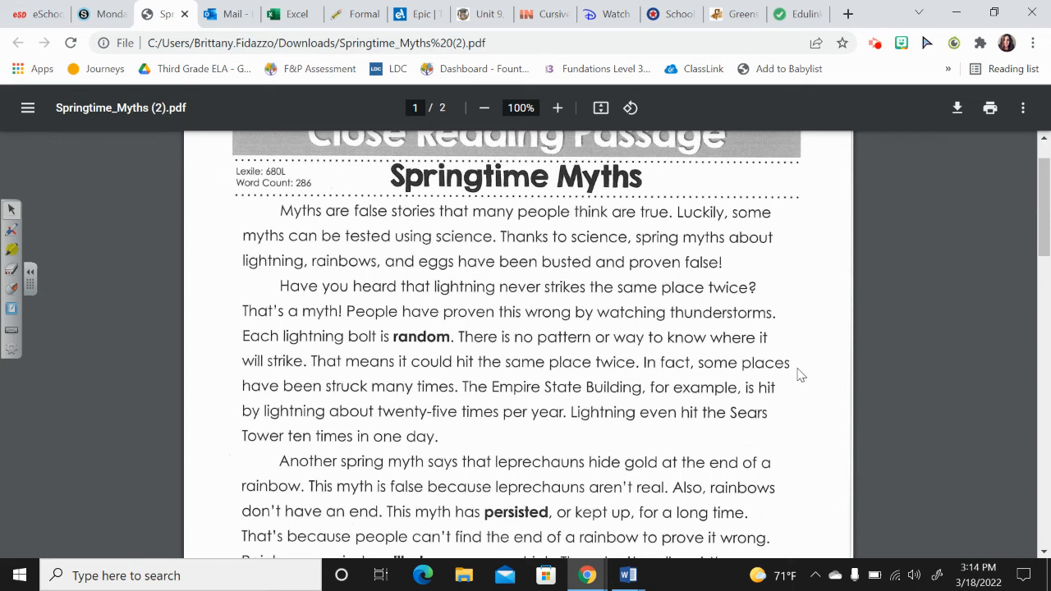
pyautogui.moveTo(799, 400)
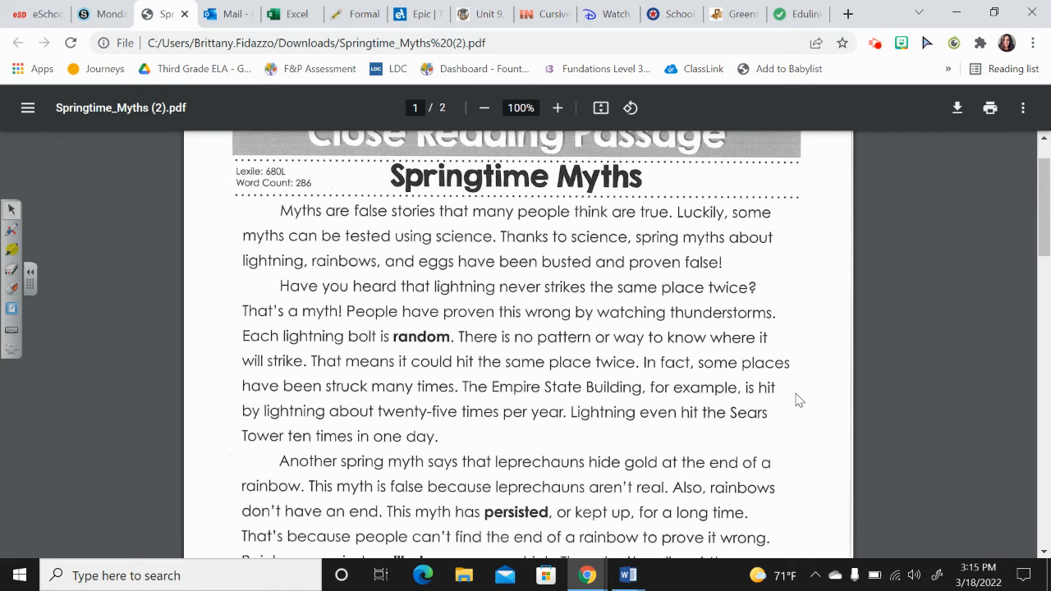
pyautogui.moveTo(749, 446)
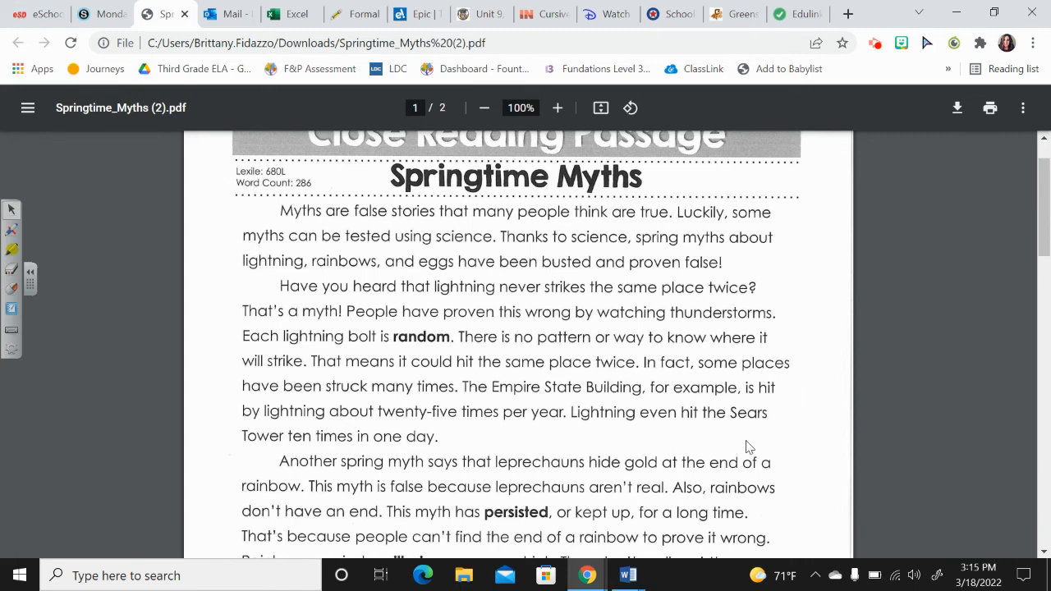
pyautogui.moveTo(714, 443)
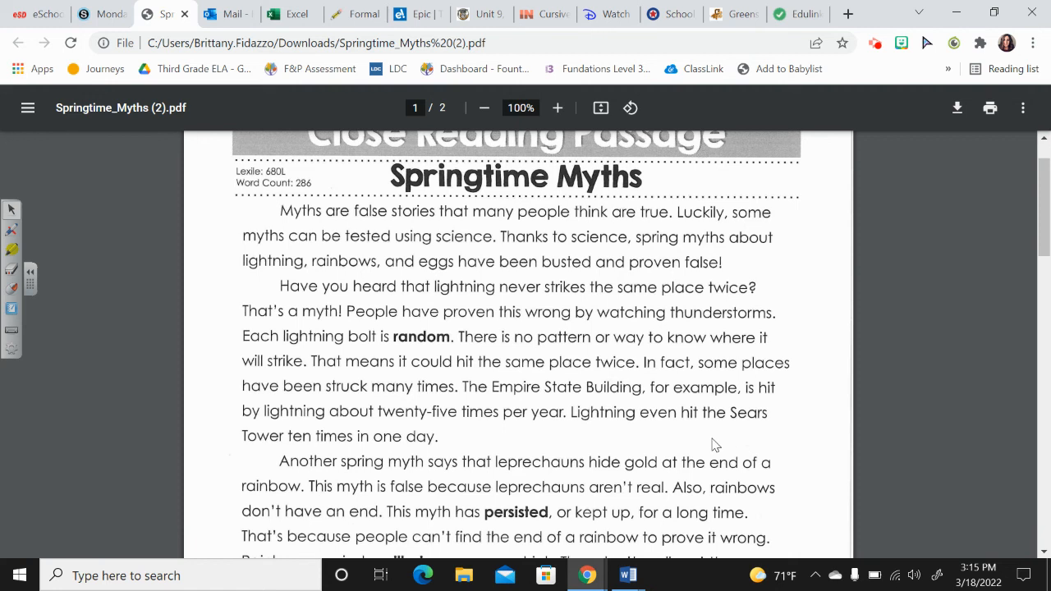
pyautogui.scroll(-3)
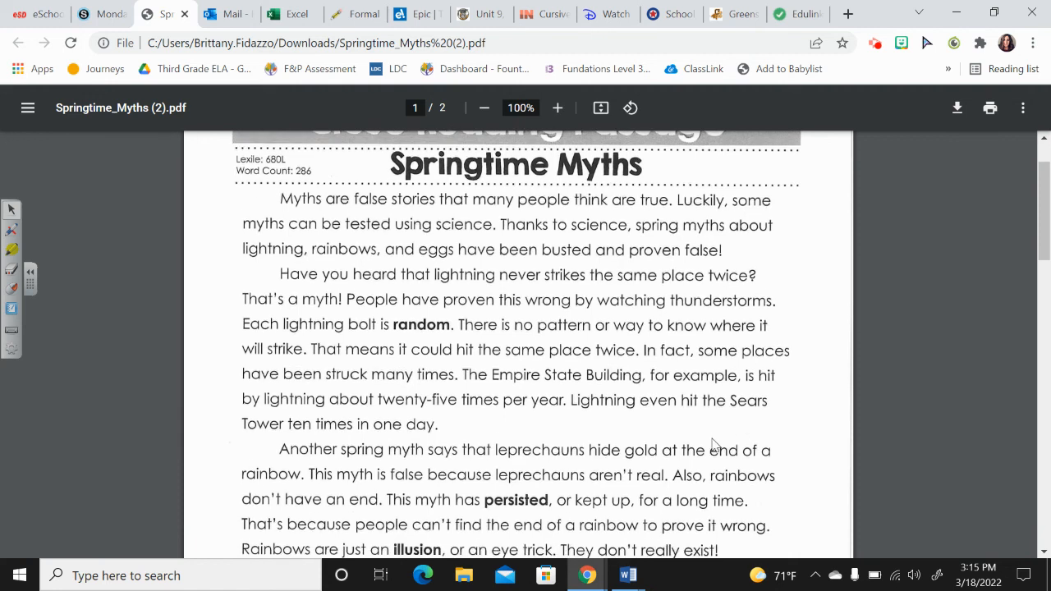
pyautogui.scroll(-3)
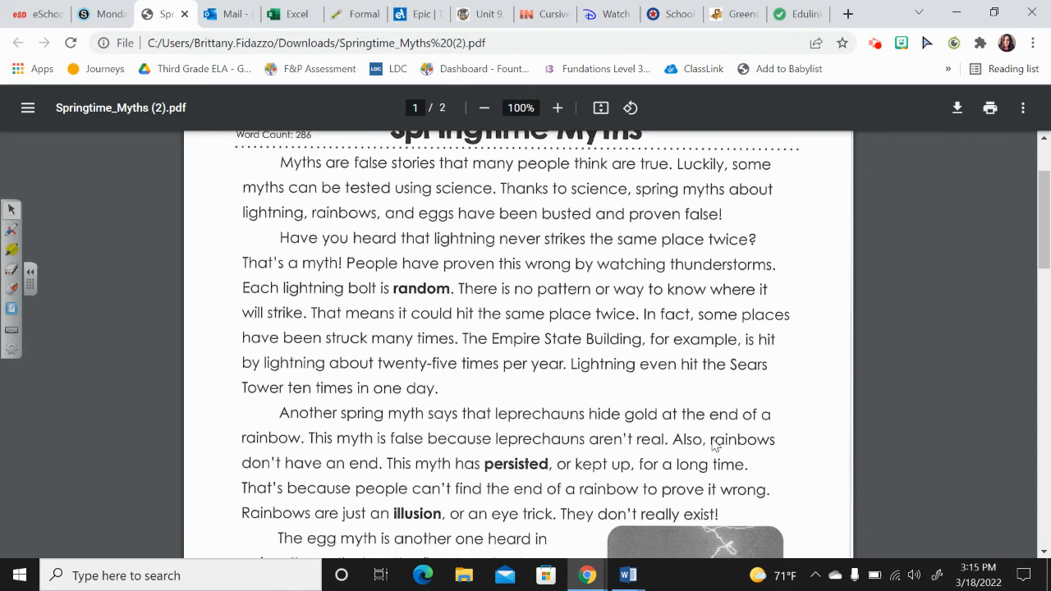
pyautogui.scroll(-3)
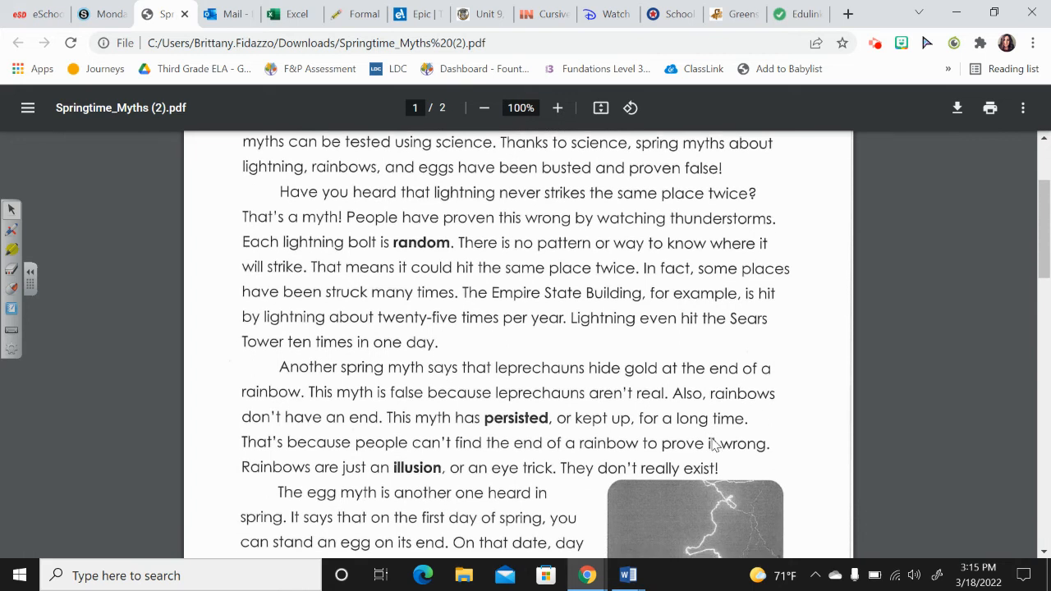
pyautogui.scroll(-3)
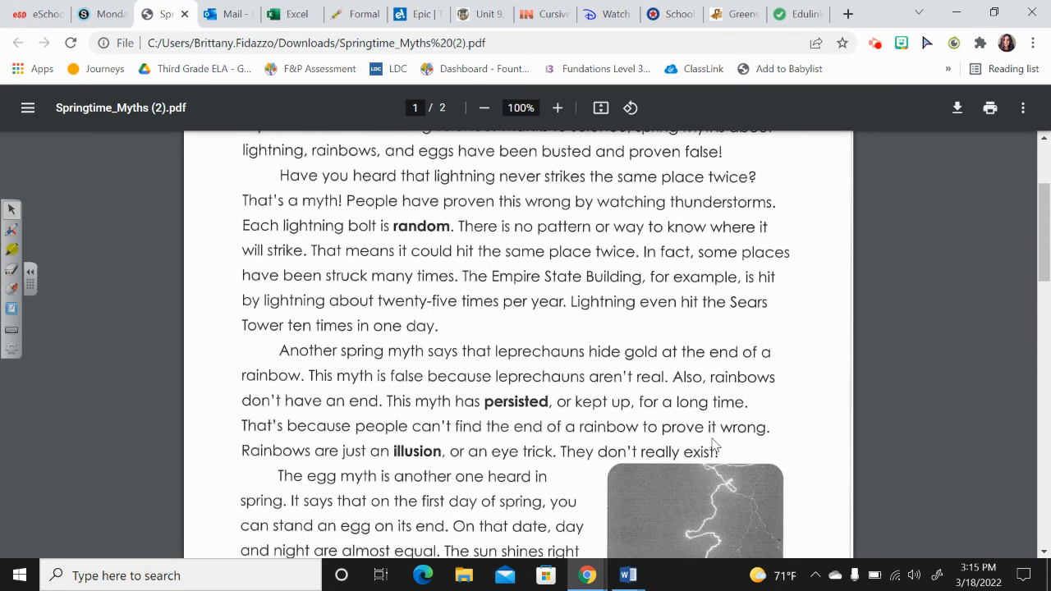
pyautogui.moveTo(762, 456)
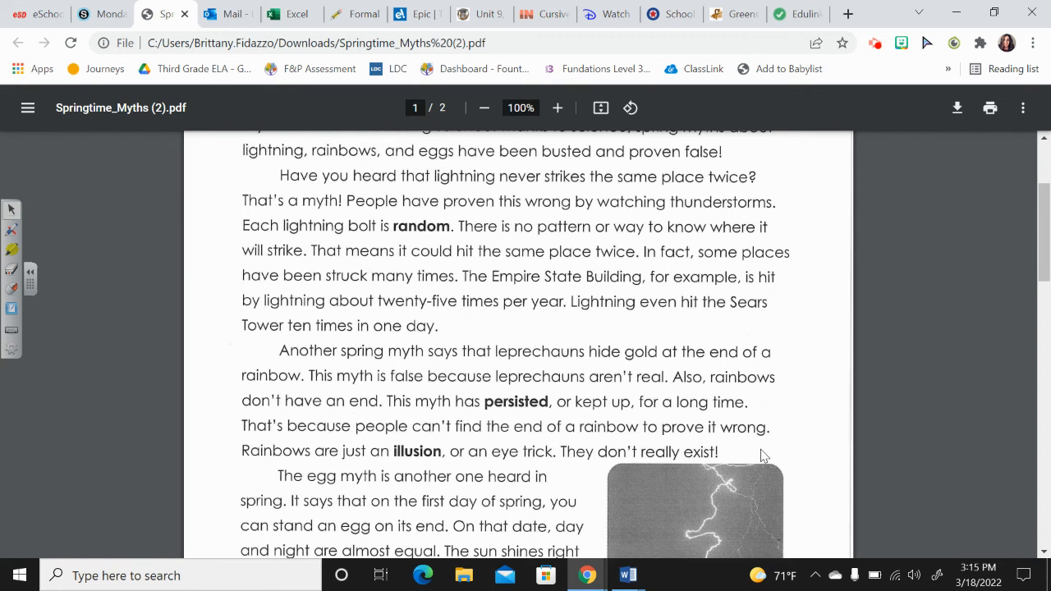
pyautogui.scroll(-3)
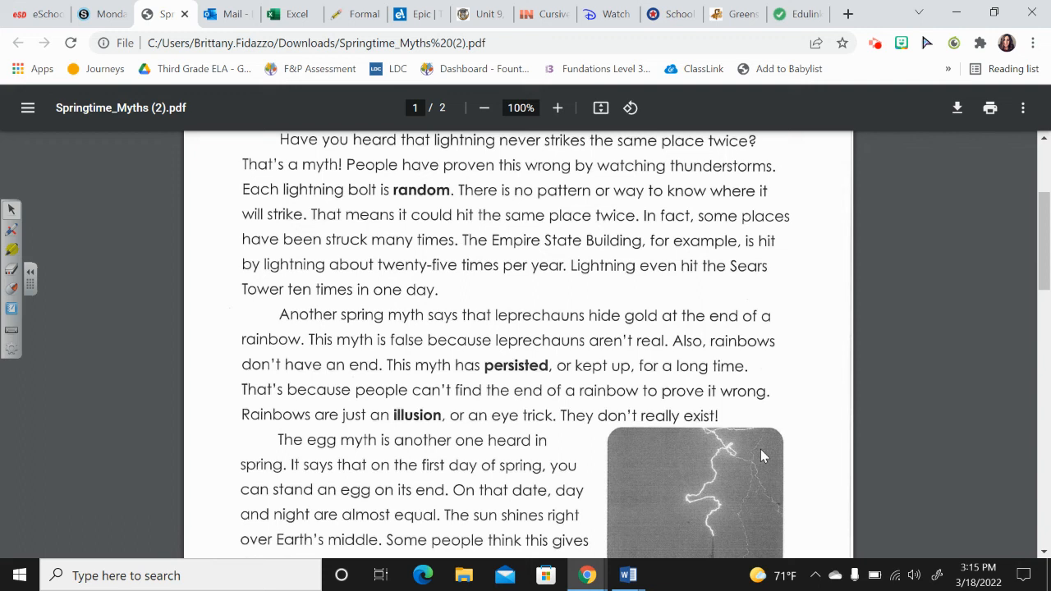
pyautogui.scroll(-3)
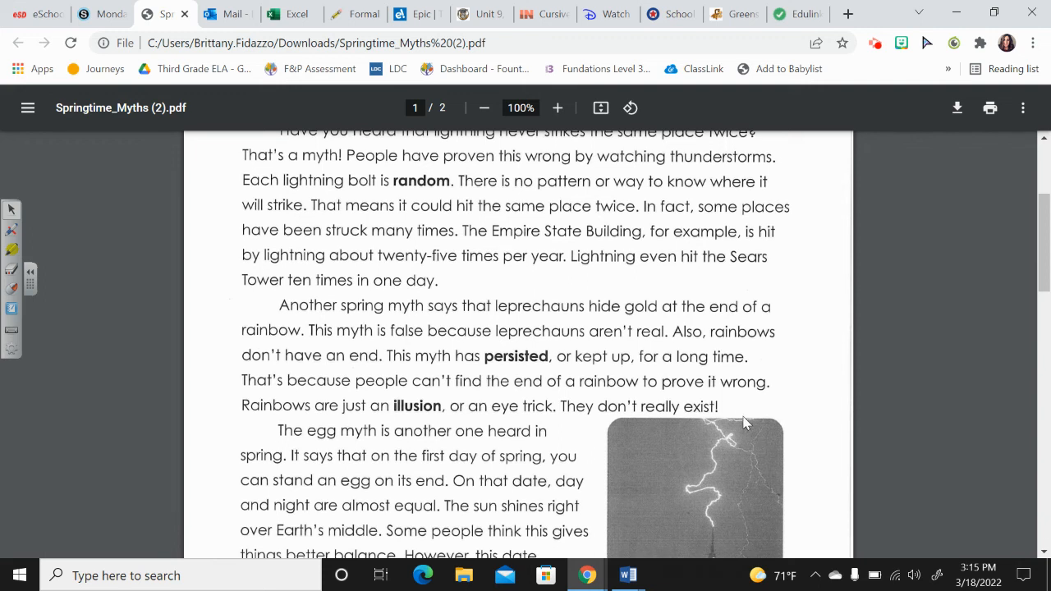
pyautogui.moveTo(734, 410)
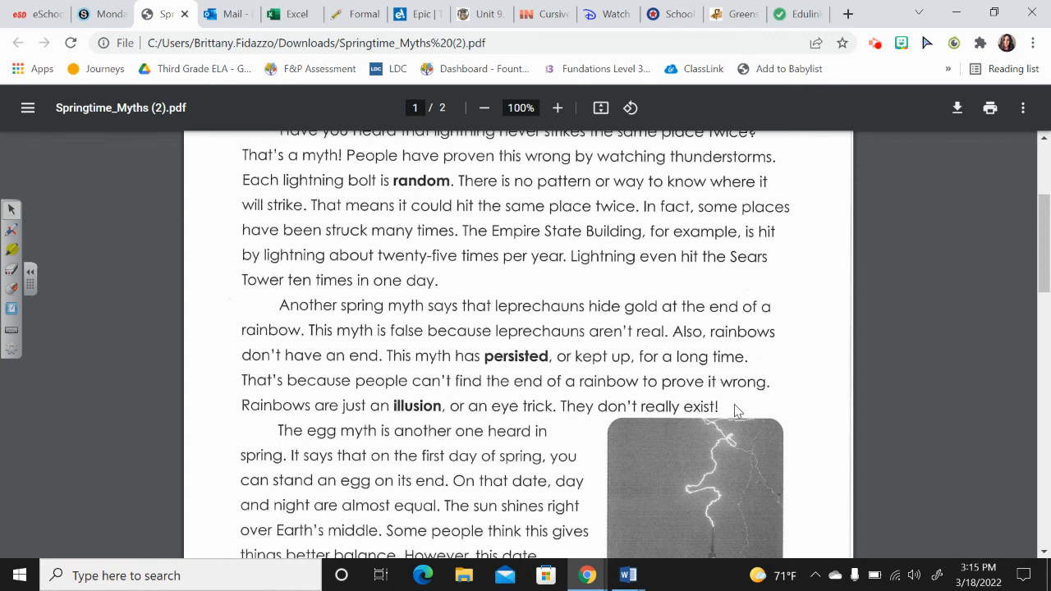
pyautogui.scroll(-3)
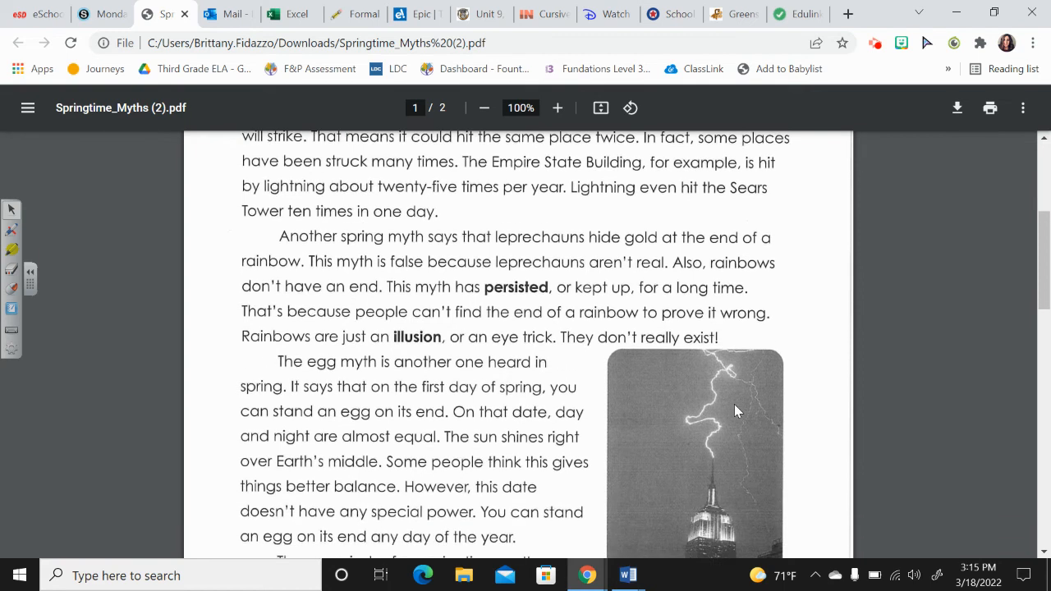
pyautogui.scroll(-3)
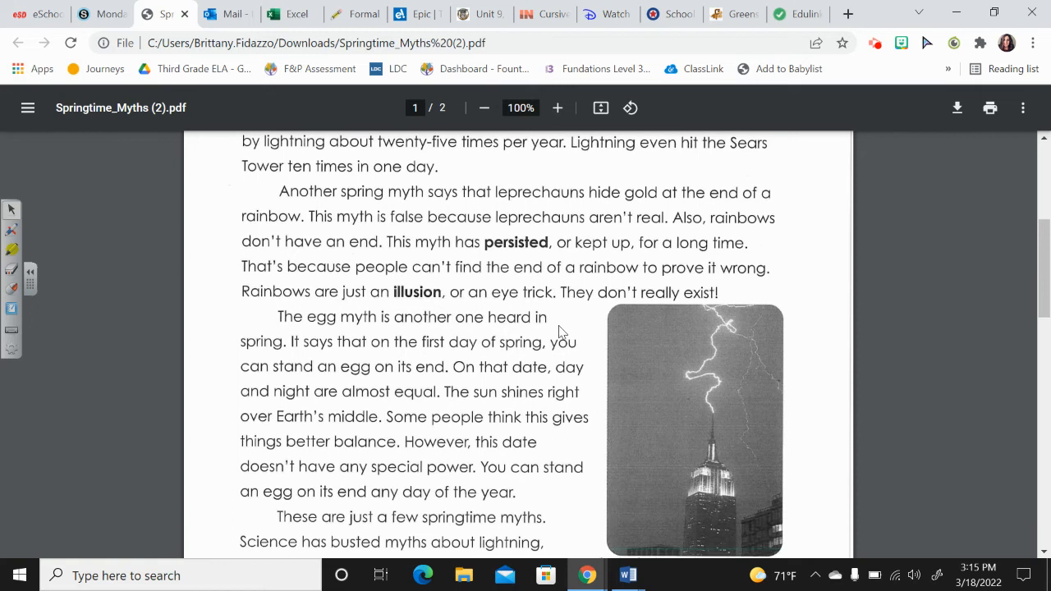
pyautogui.moveTo(587, 343)
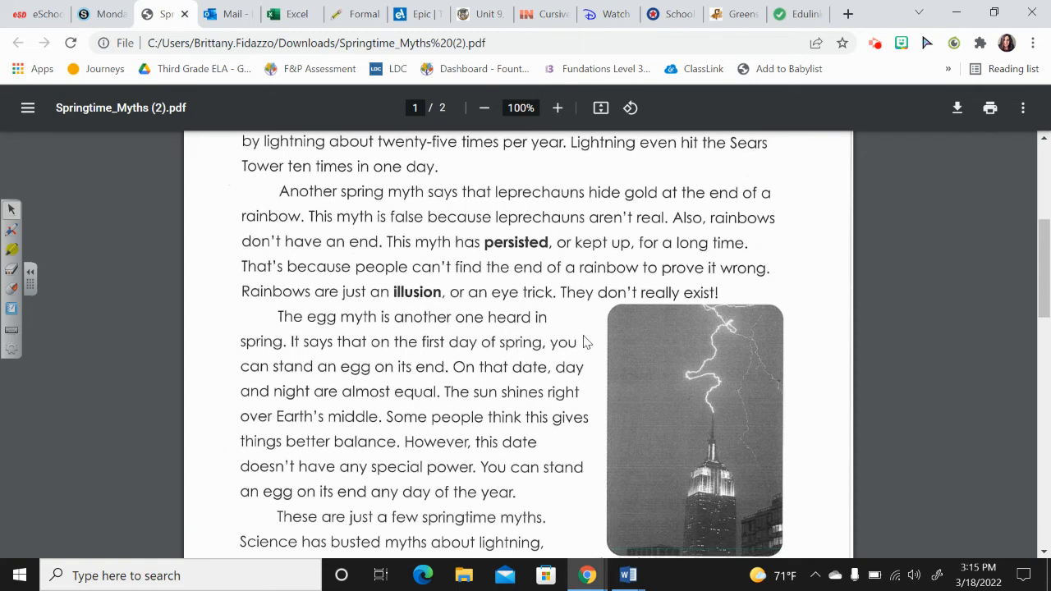
pyautogui.moveTo(590, 345)
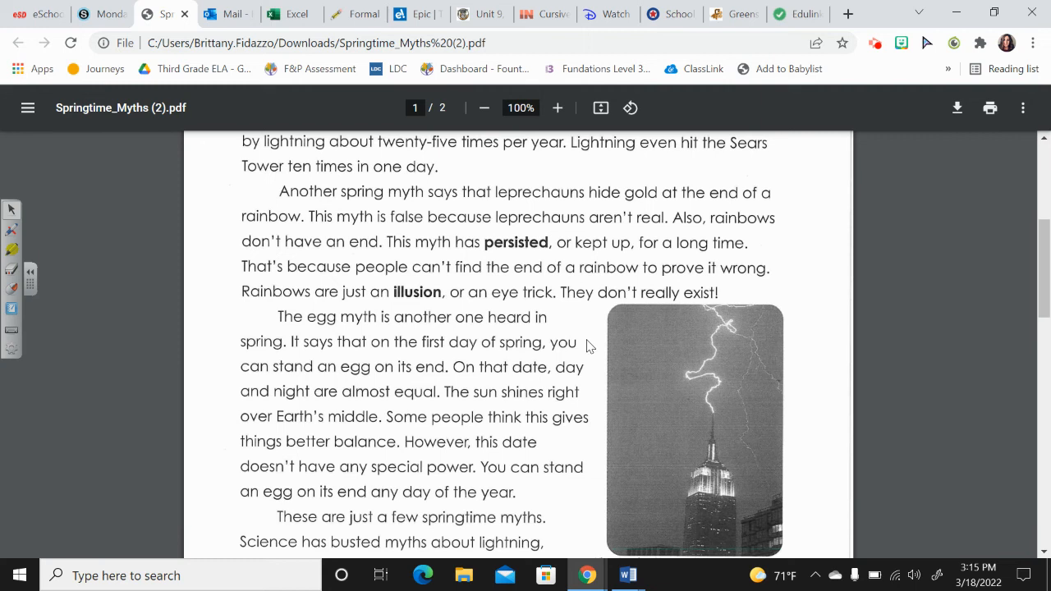
pyautogui.moveTo(596, 376)
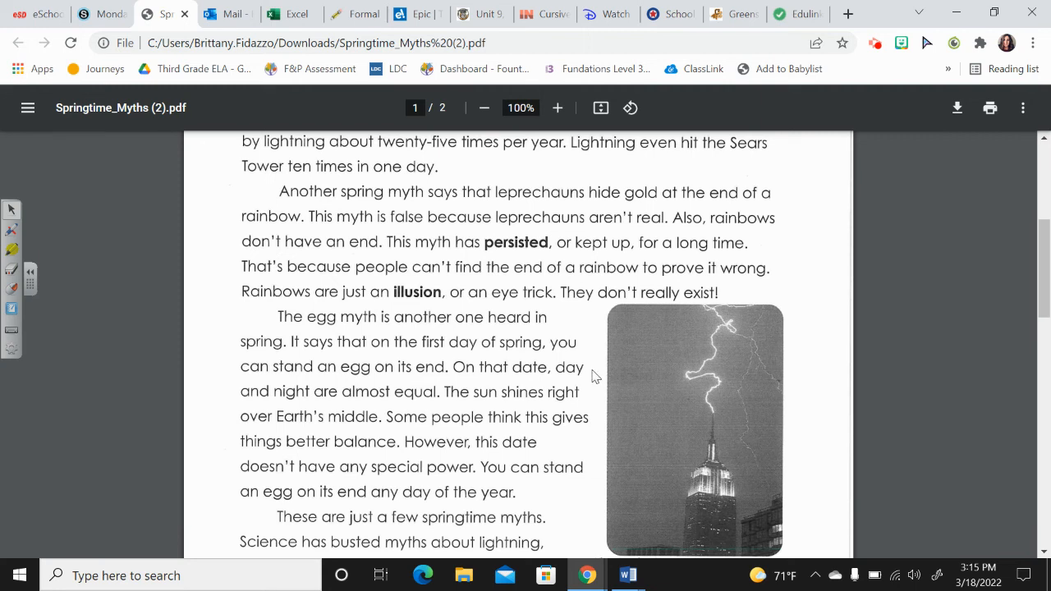
pyautogui.moveTo(597, 384)
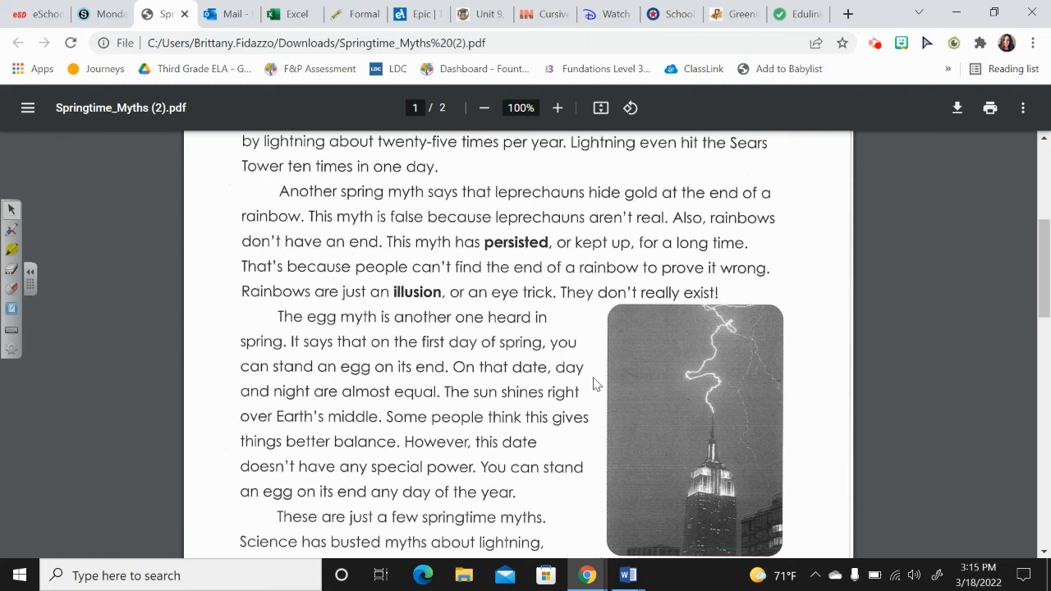
pyautogui.moveTo(589, 400)
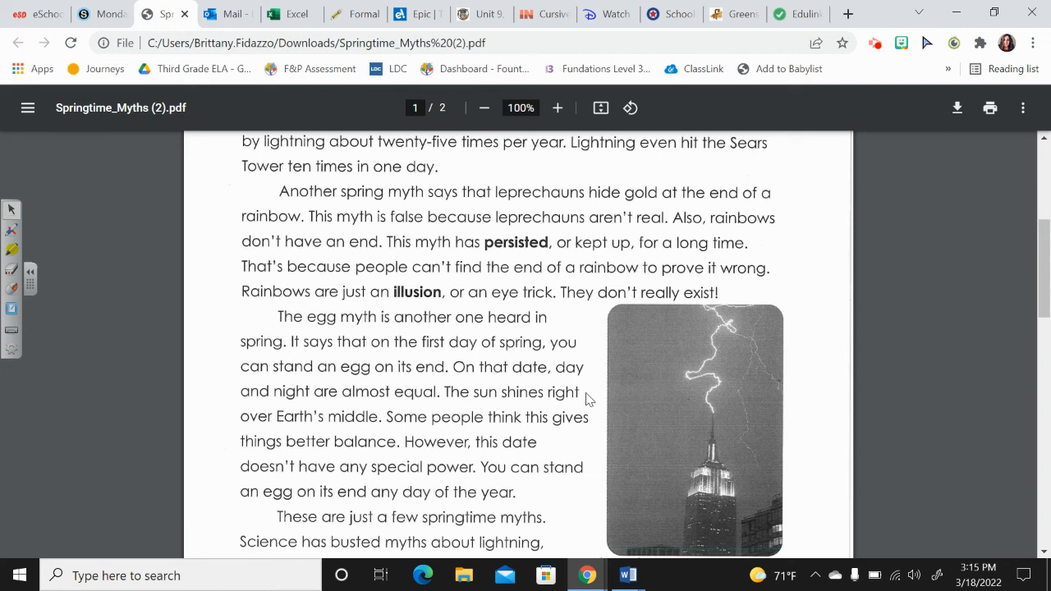
pyautogui.moveTo(588, 408)
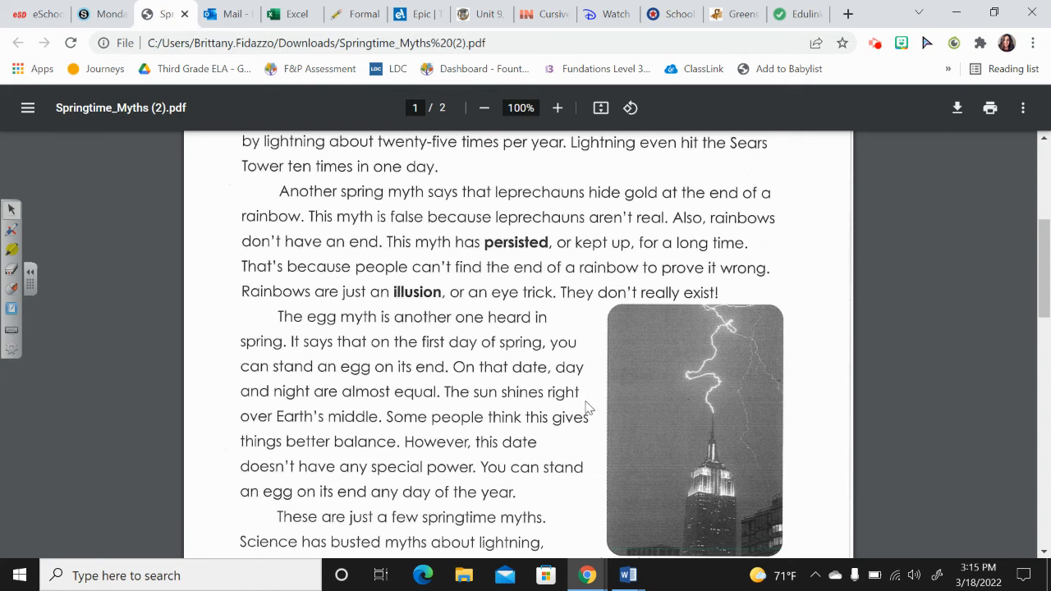
pyautogui.moveTo(587, 429)
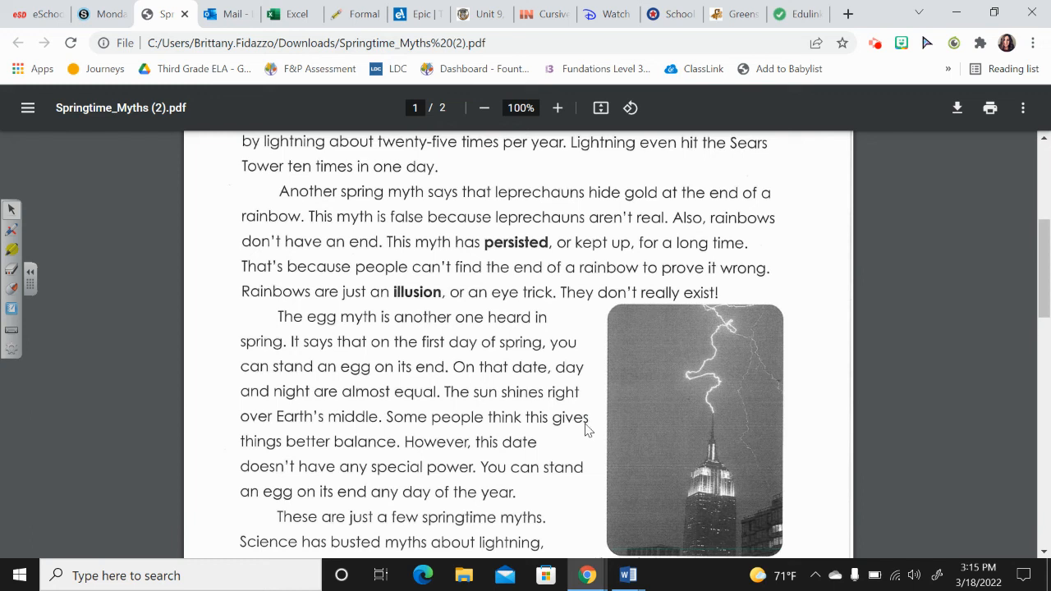
pyautogui.moveTo(570, 446)
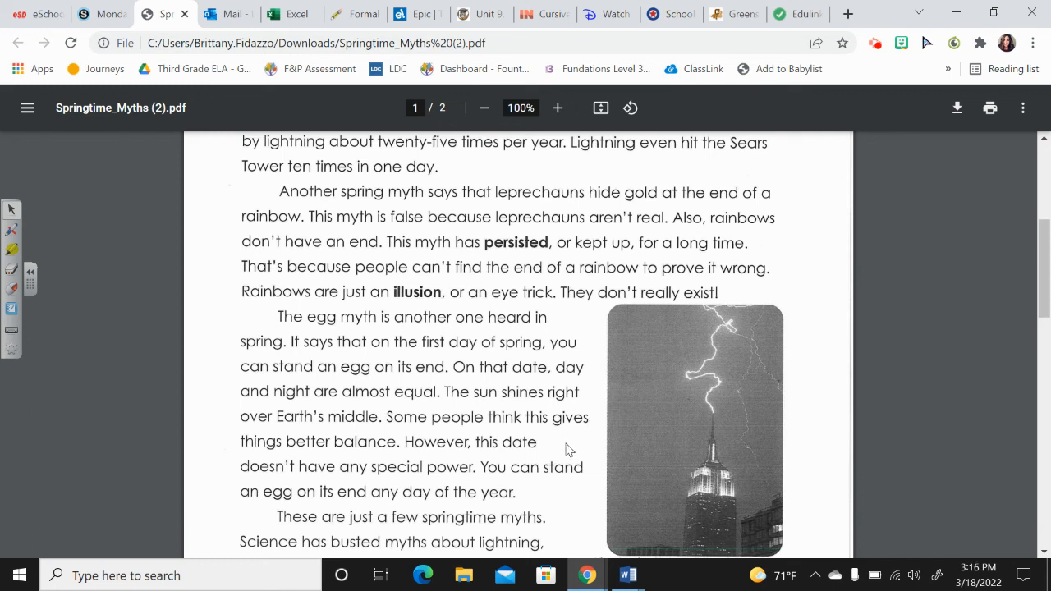
pyautogui.scroll(-3)
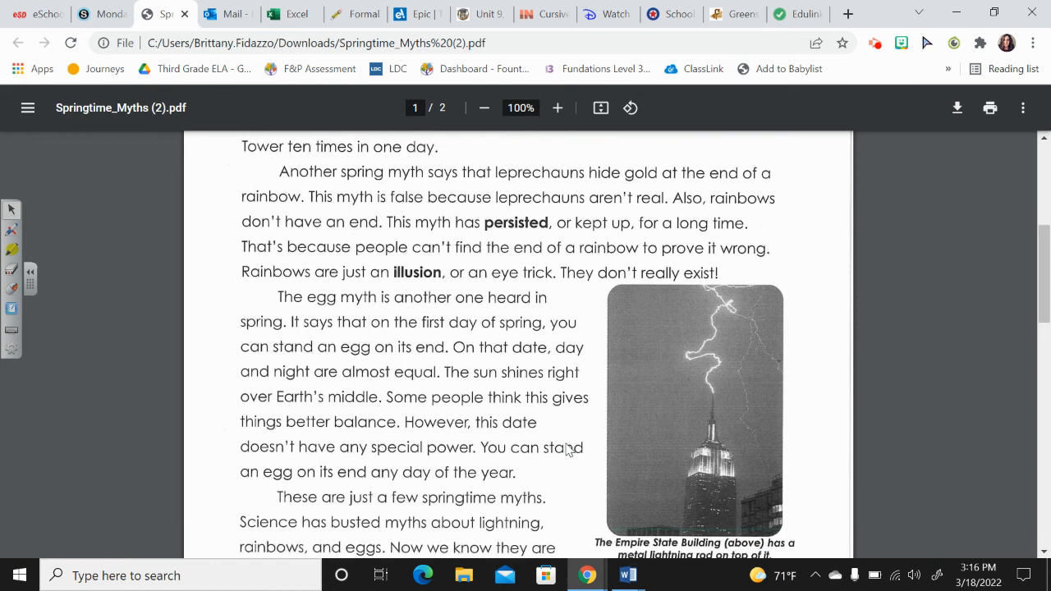
pyautogui.scroll(-3)
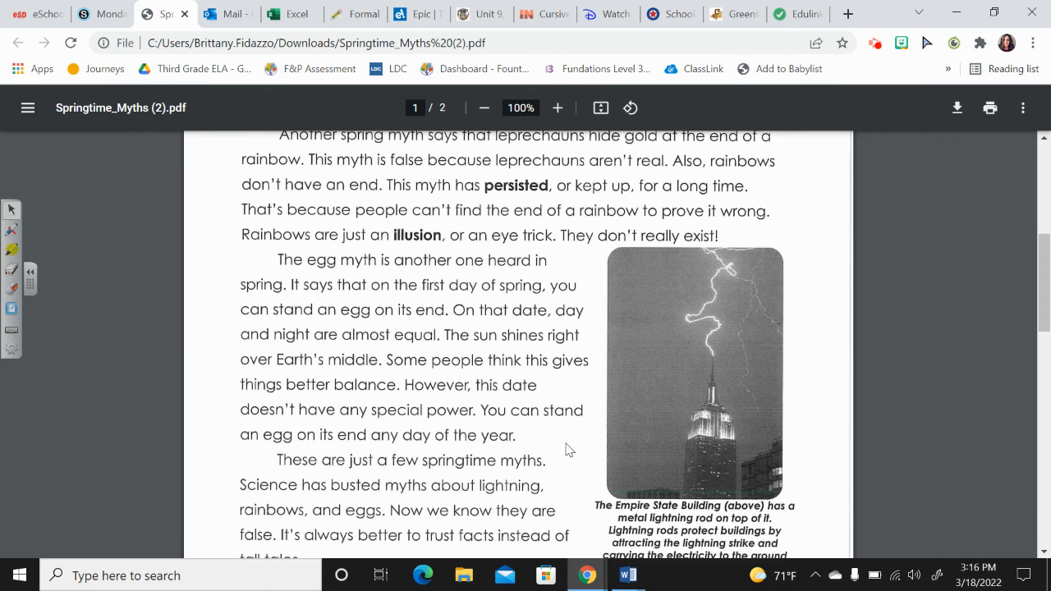
pyautogui.scroll(-3)
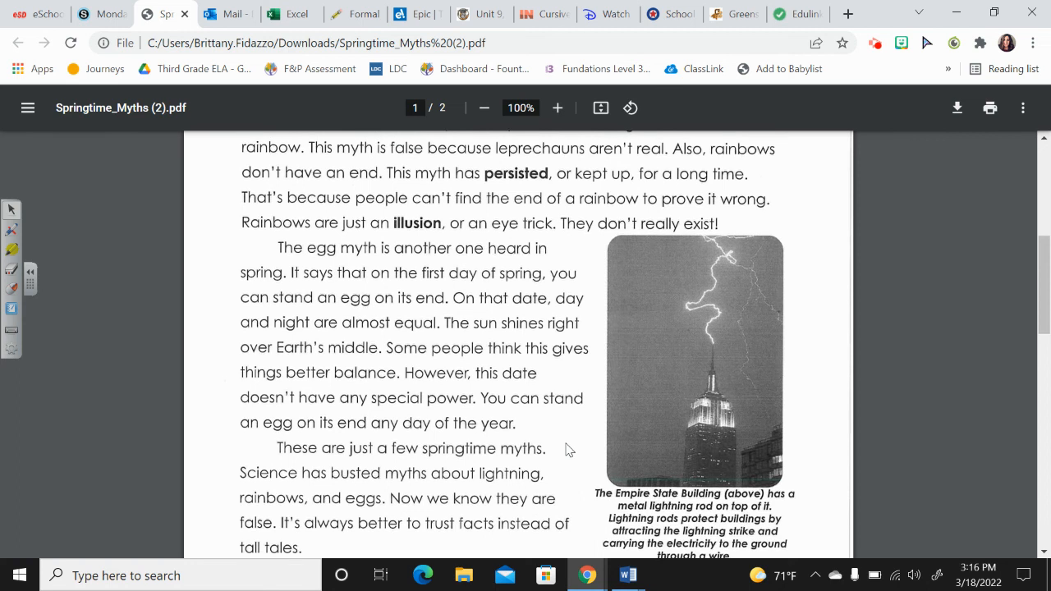
pyautogui.scroll(-3)
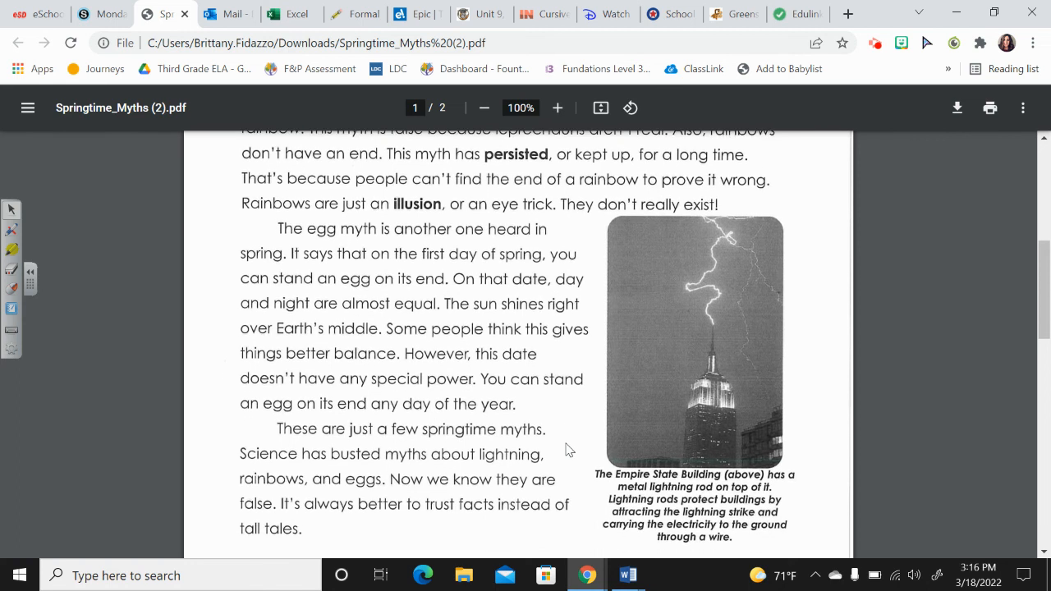
pyautogui.scroll(-3)
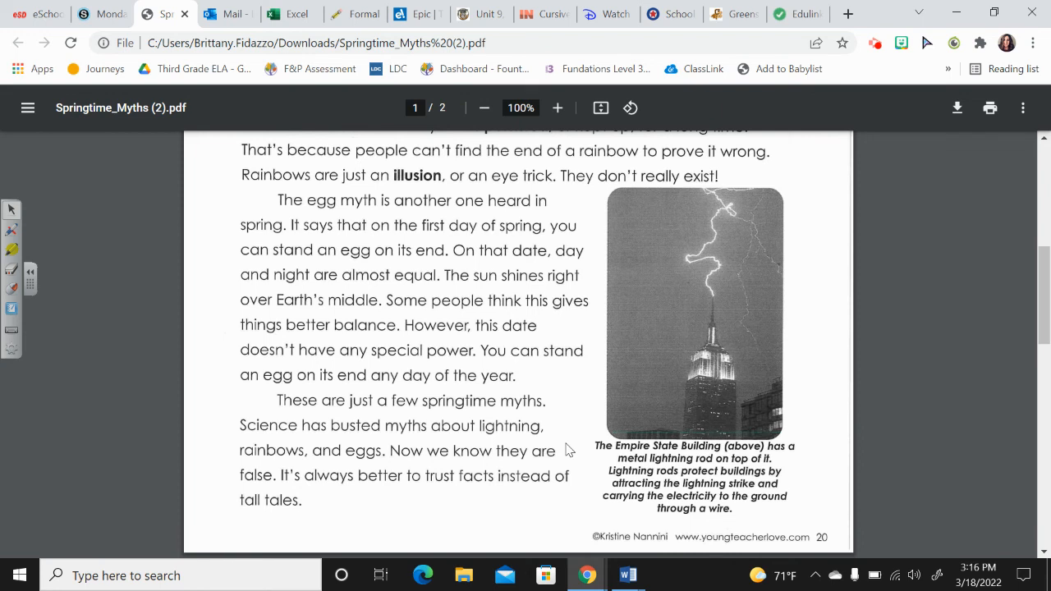
pyautogui.moveTo(510, 506)
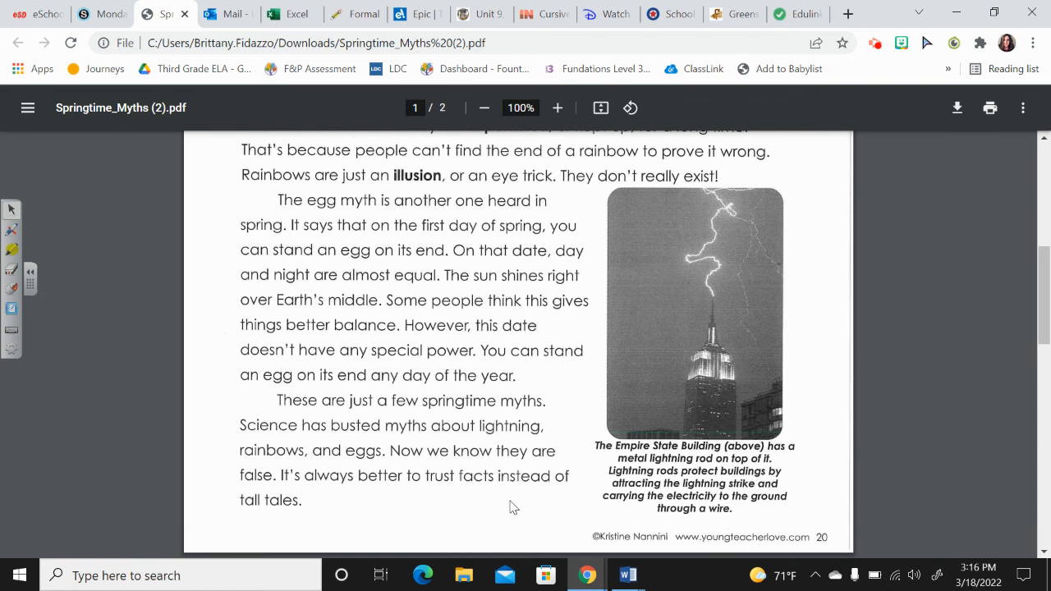
pyautogui.scroll(-3)
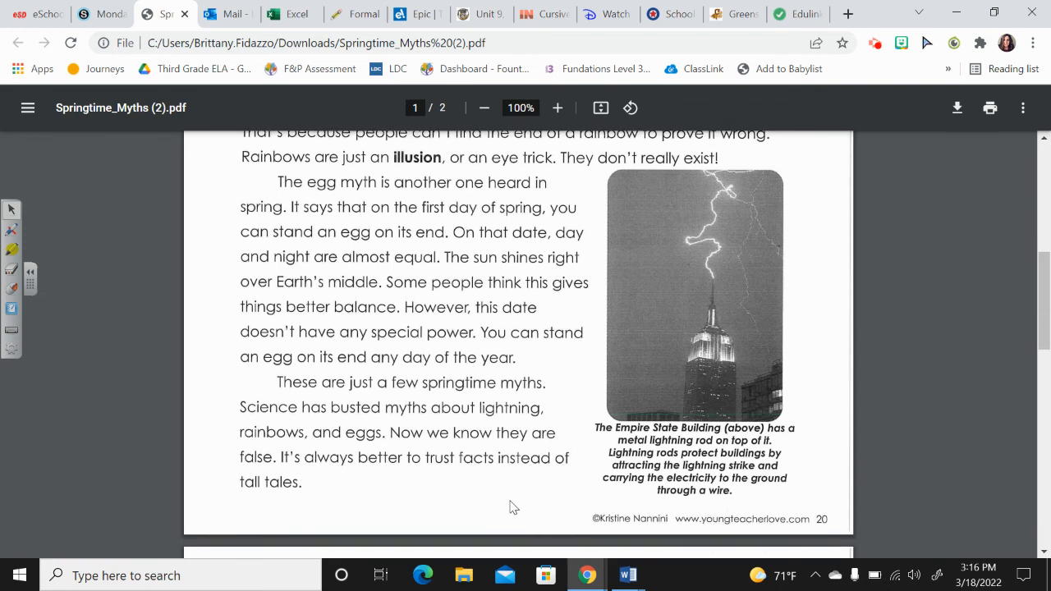
pyautogui.scroll(-3)
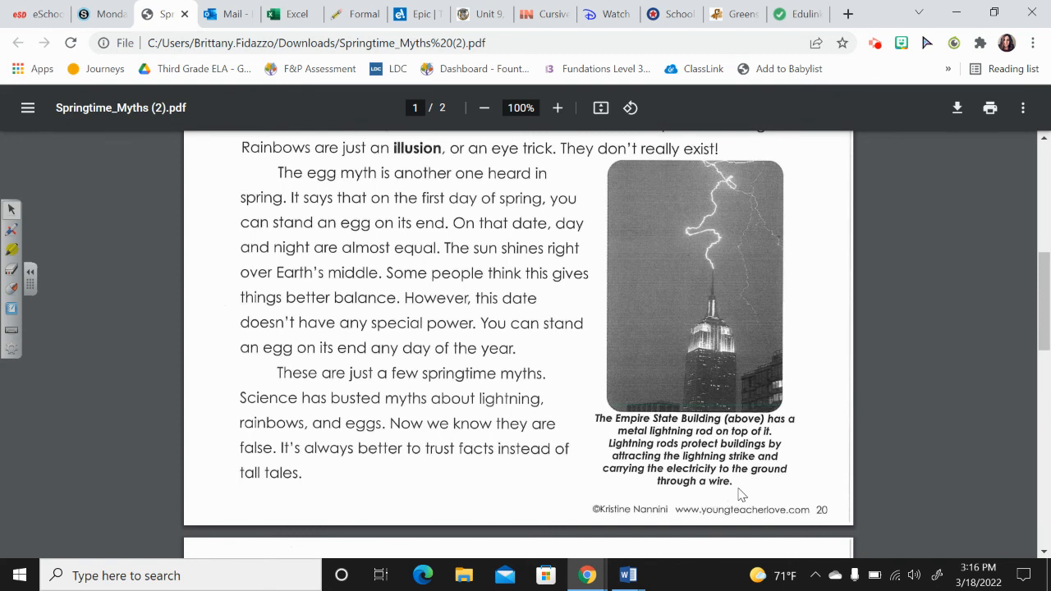
pyautogui.scroll(-3)
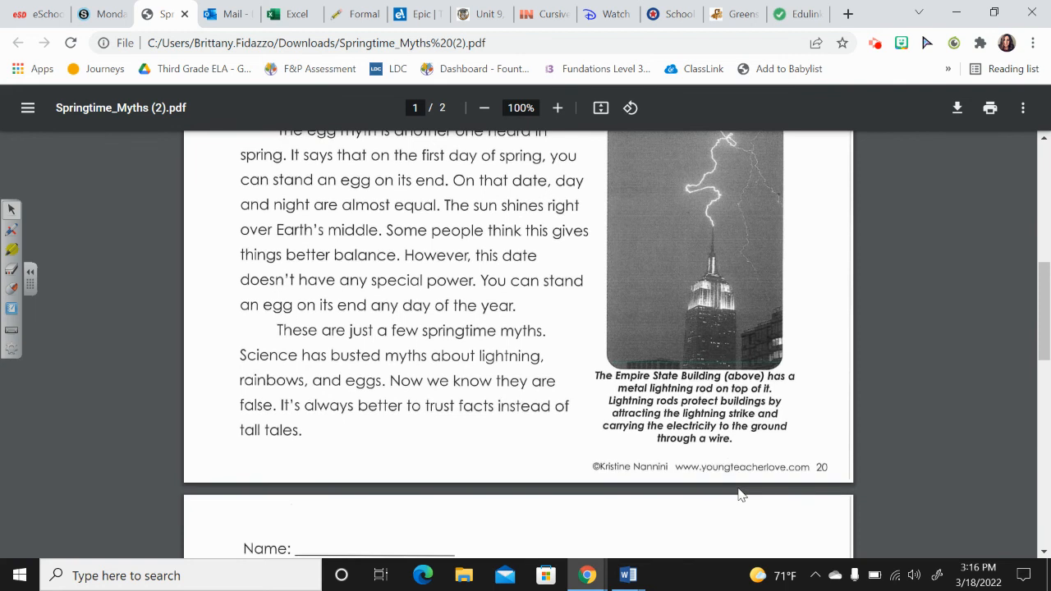
pyautogui.scroll(-3)
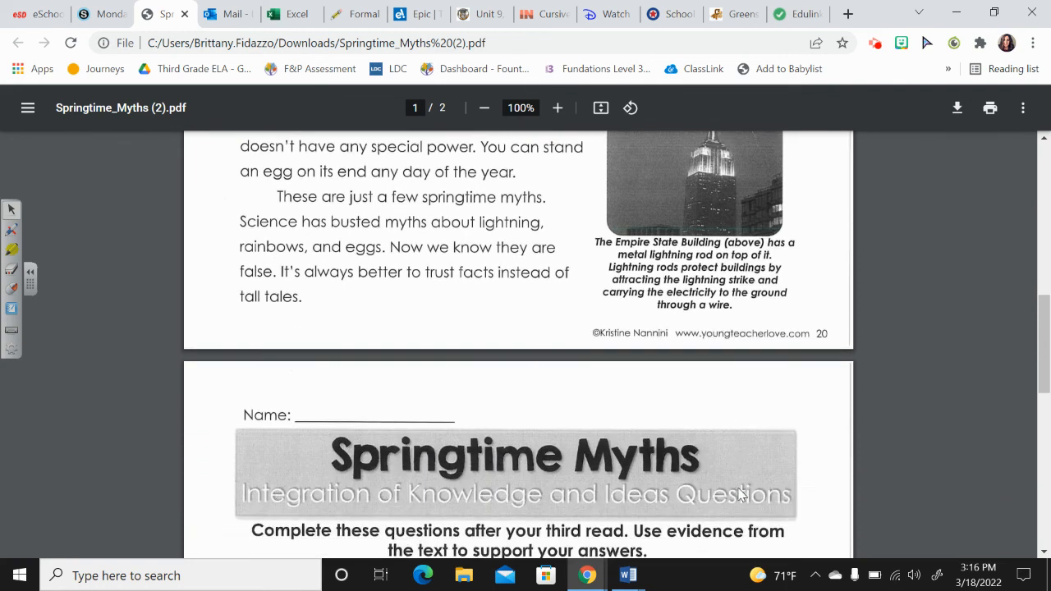
pyautogui.scroll(-3)
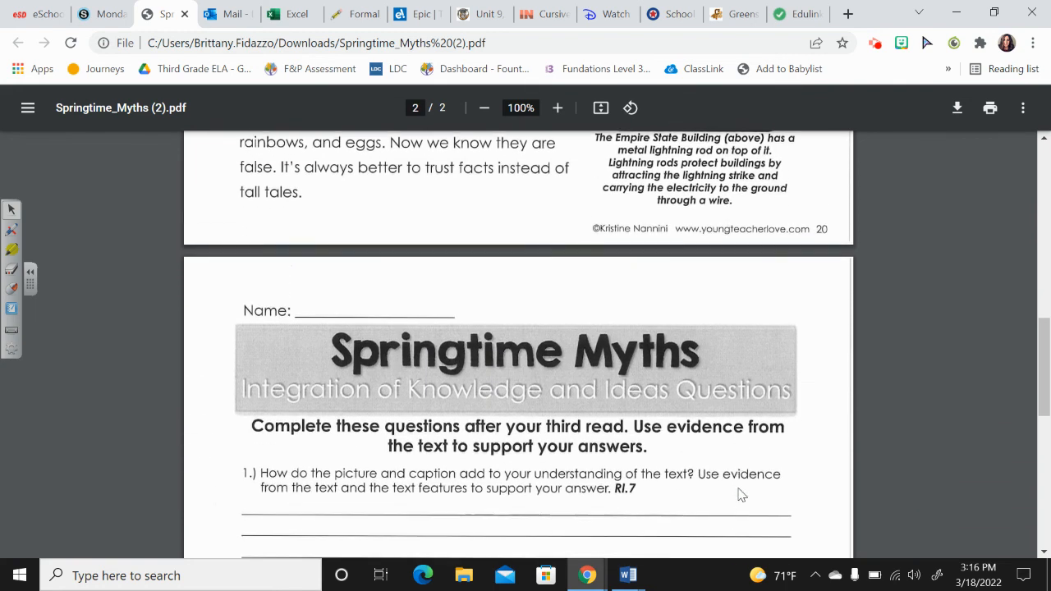
pyautogui.scroll(-3)
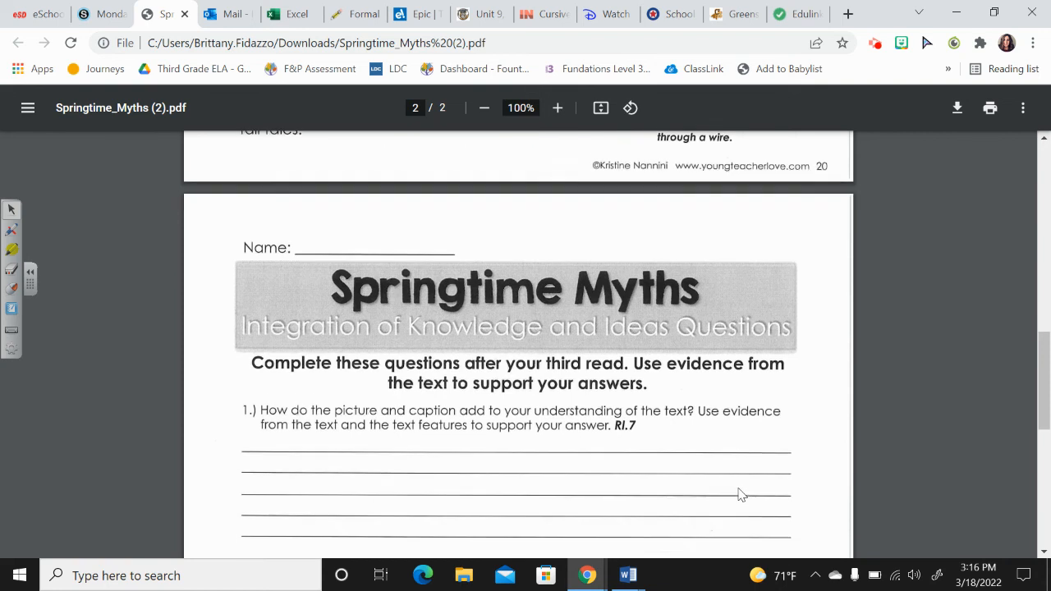
pyautogui.scroll(-3)
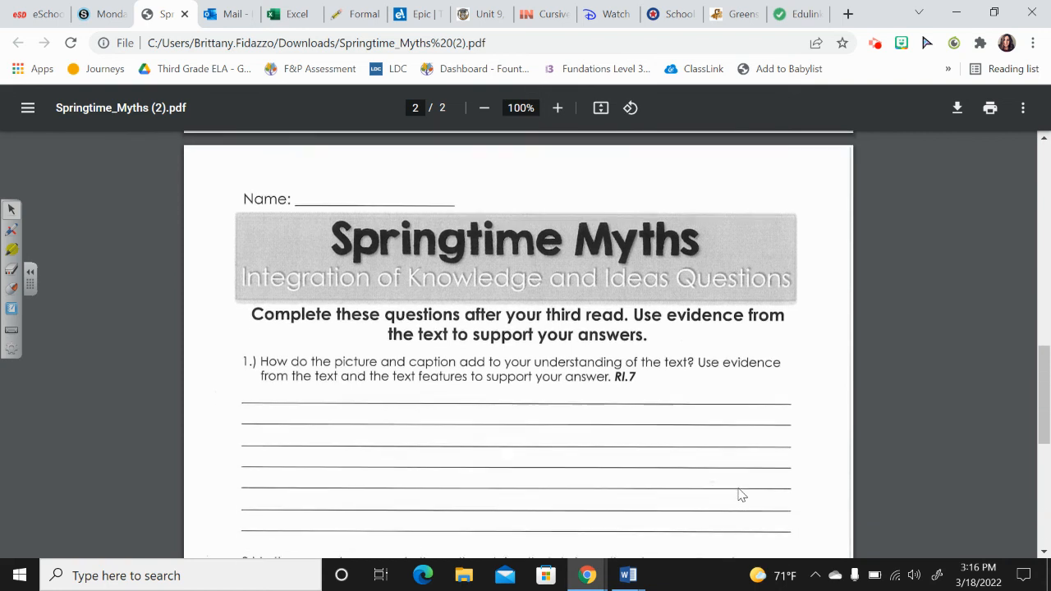
pyautogui.scroll(-3)
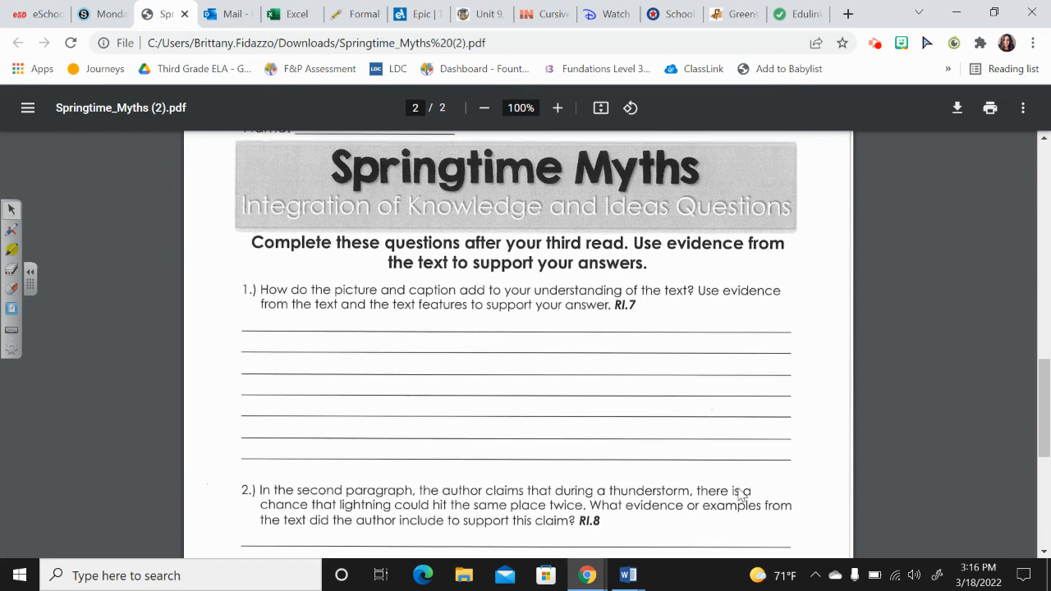
pyautogui.scroll(-3)
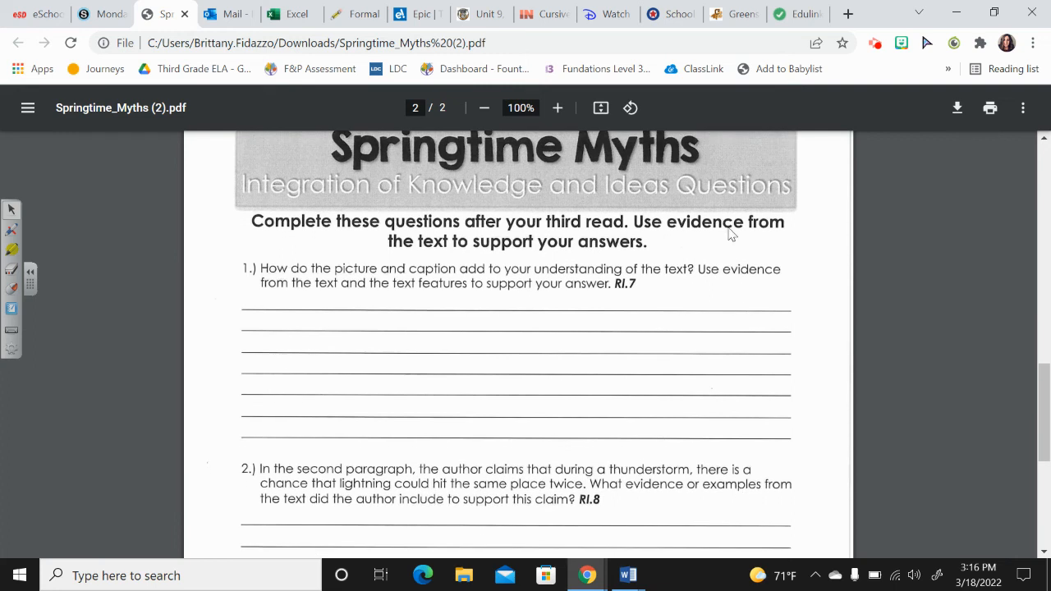
pyautogui.moveTo(678, 472)
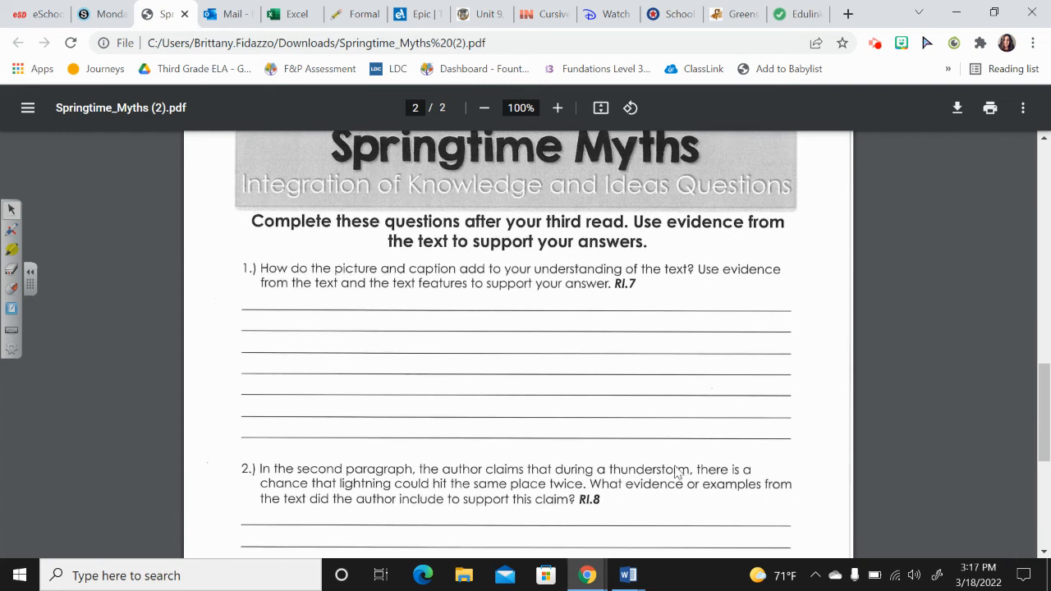
pyautogui.scroll(-3)
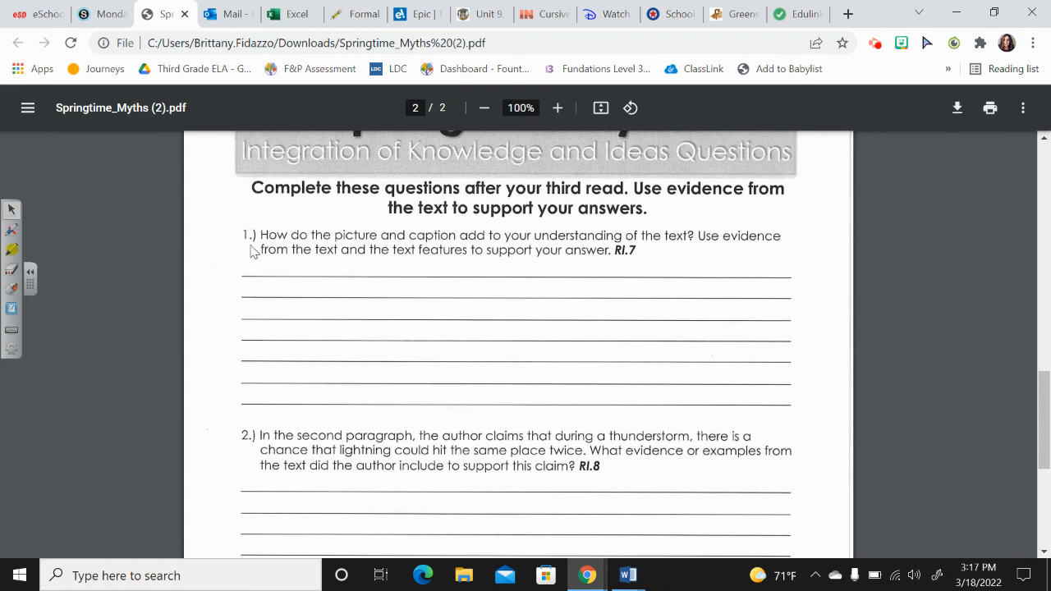
pyautogui.moveTo(392, 252)
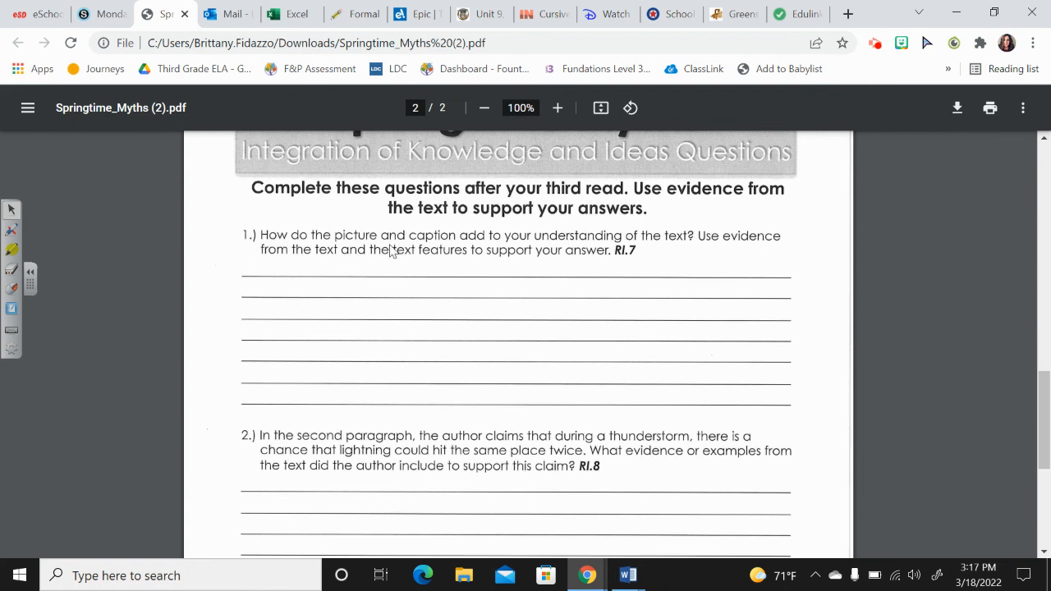
pyautogui.moveTo(564, 252)
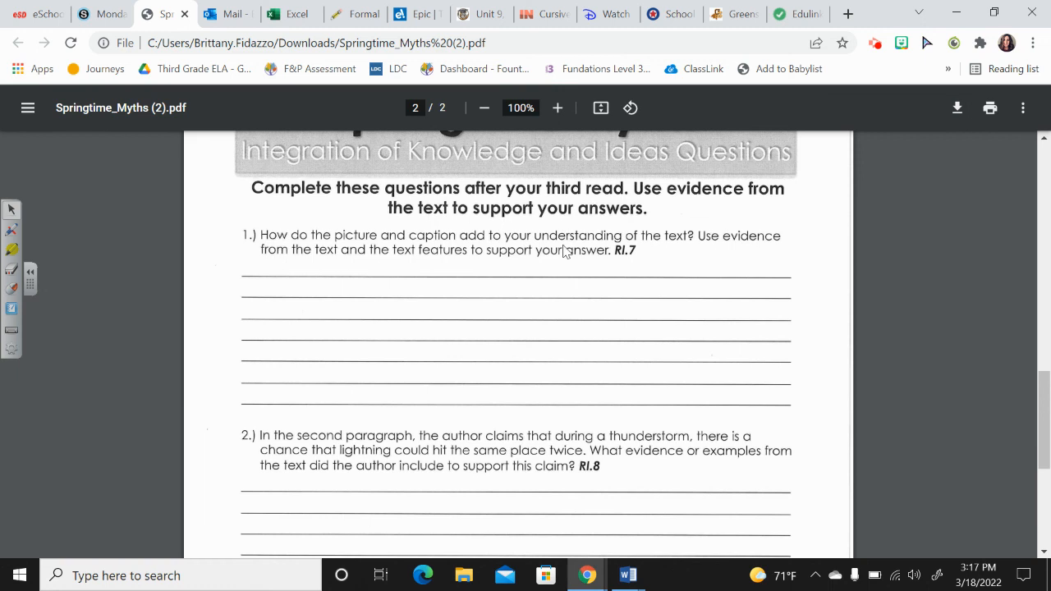
pyautogui.moveTo(685, 248)
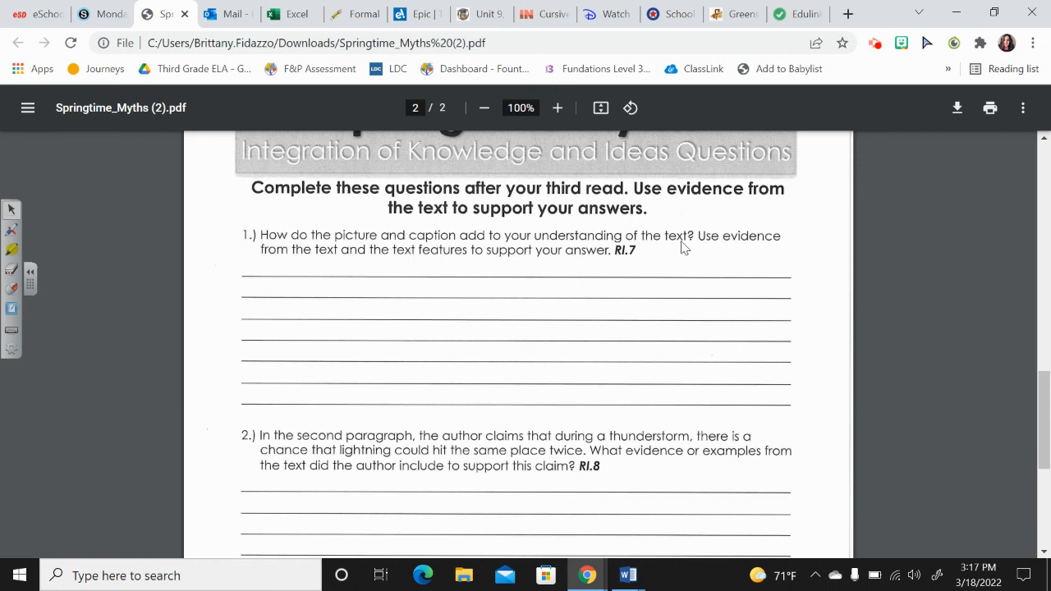
pyautogui.moveTo(437, 263)
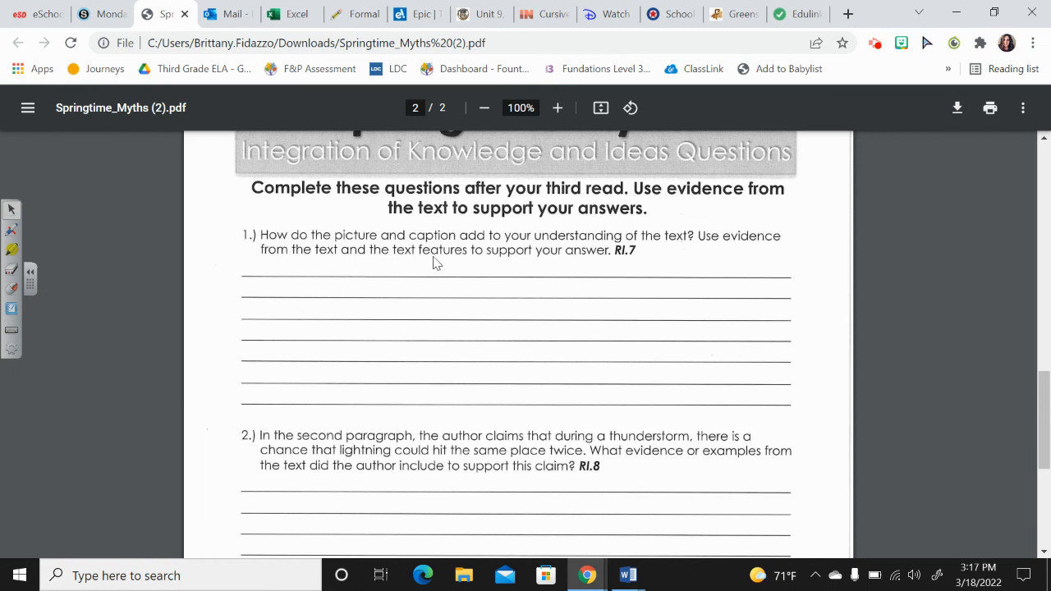
pyautogui.moveTo(594, 282)
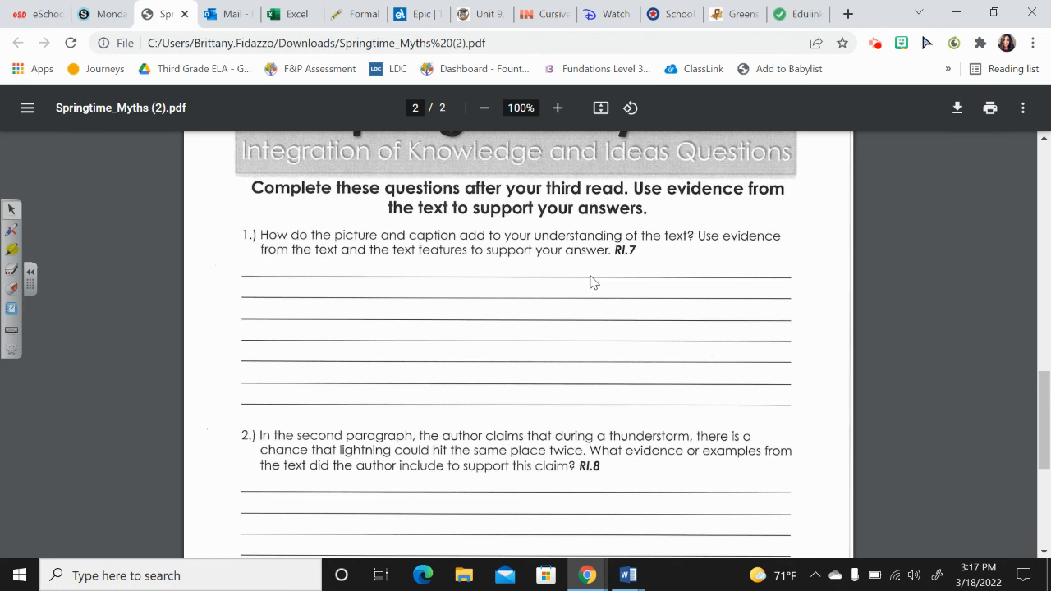
pyautogui.scroll(3)
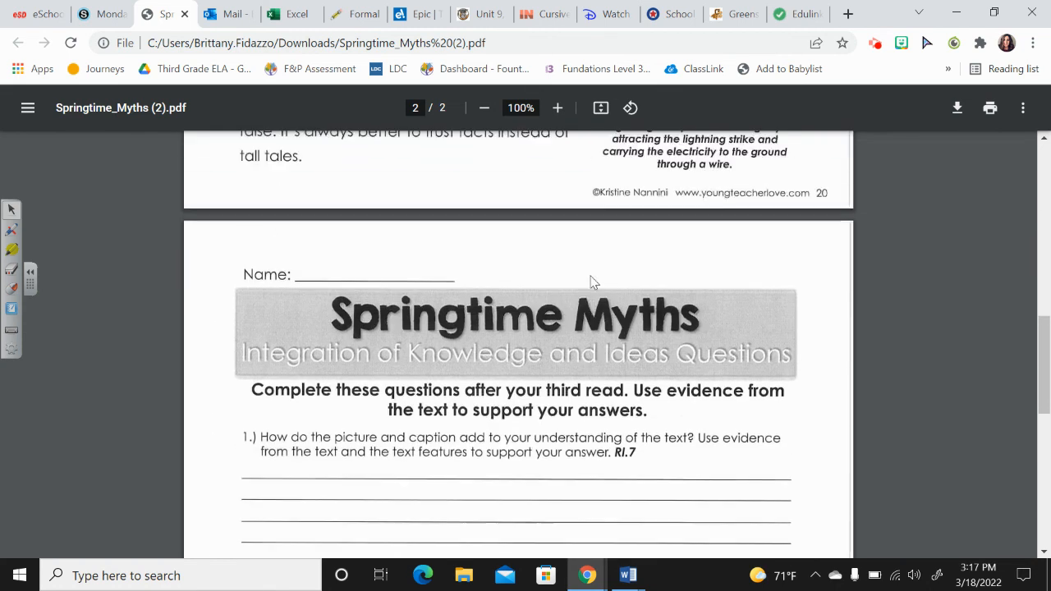
pyautogui.scroll(3)
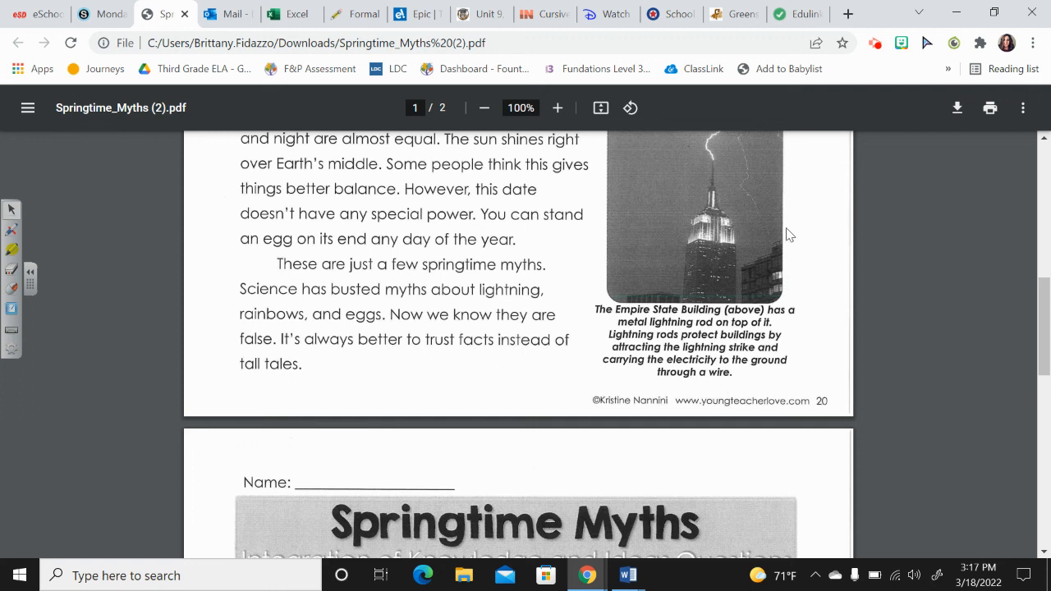
pyautogui.moveTo(619, 365)
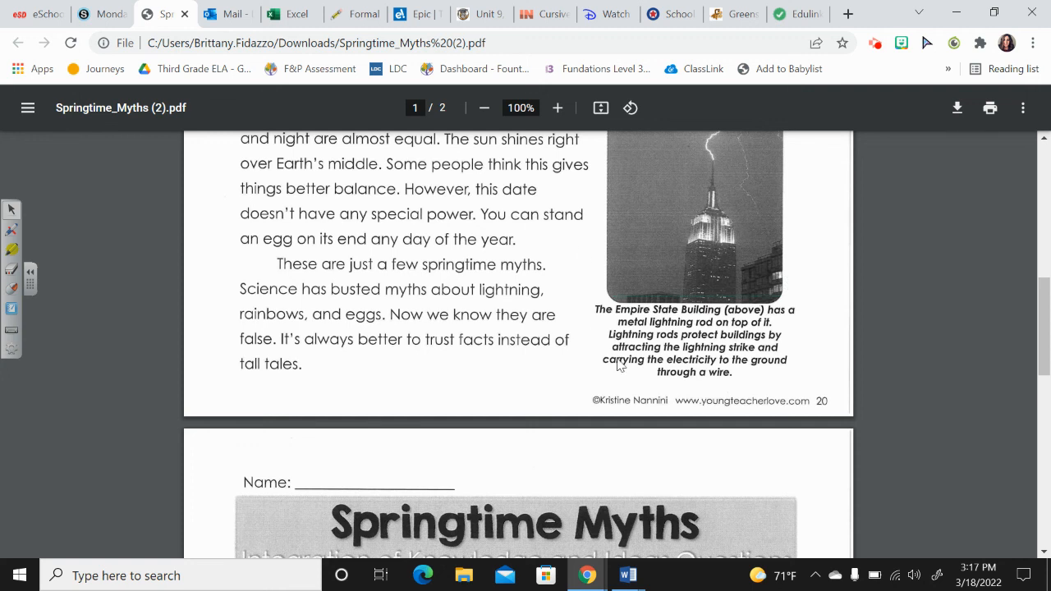
pyautogui.scroll(-3)
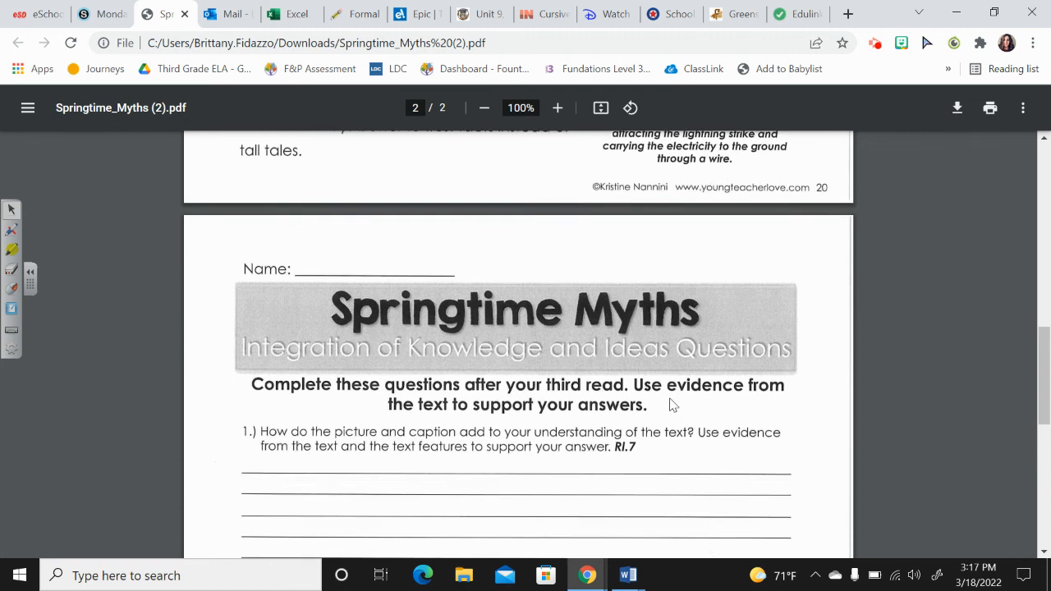
pyautogui.scroll(-3)
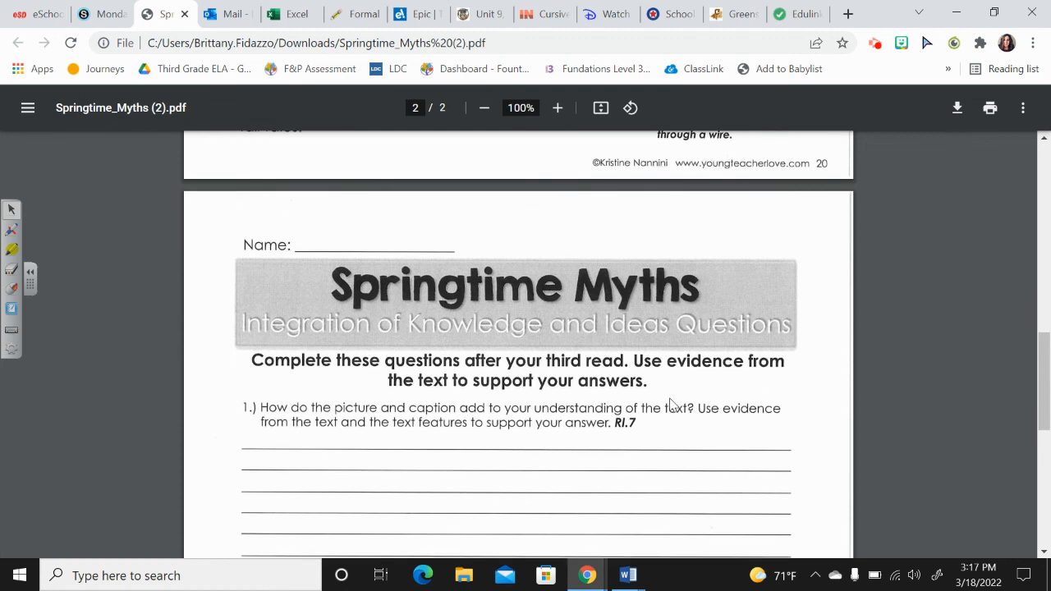
pyautogui.scroll(3)
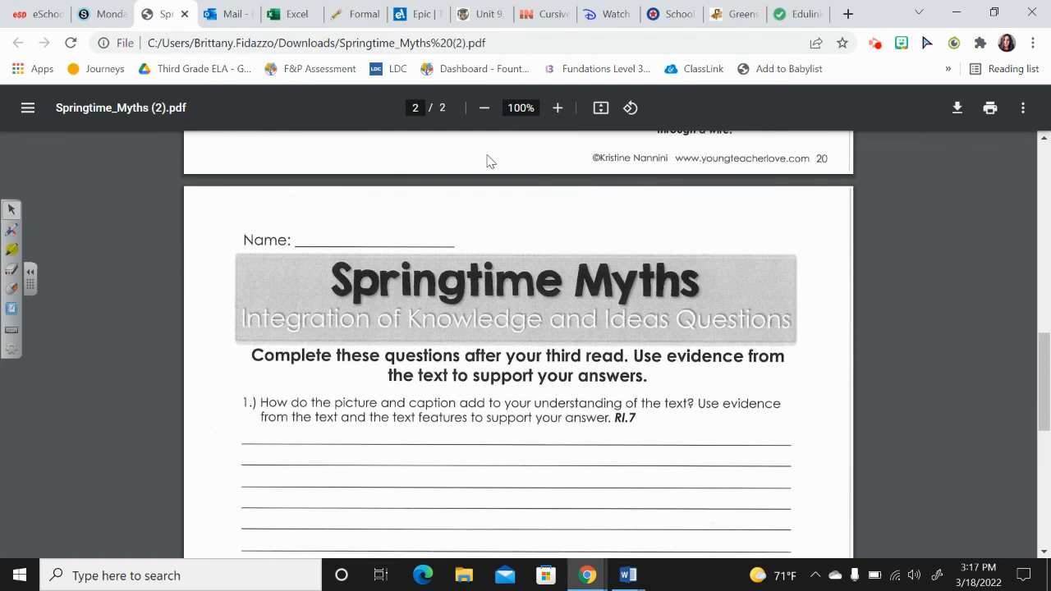
pyautogui.scroll(-3)
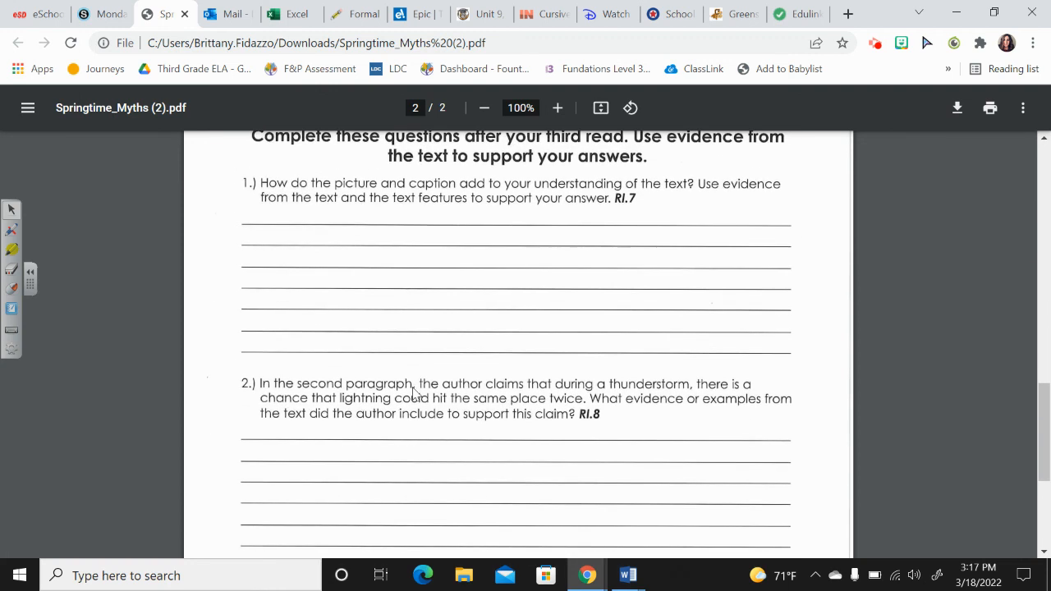
pyautogui.moveTo(622, 402)
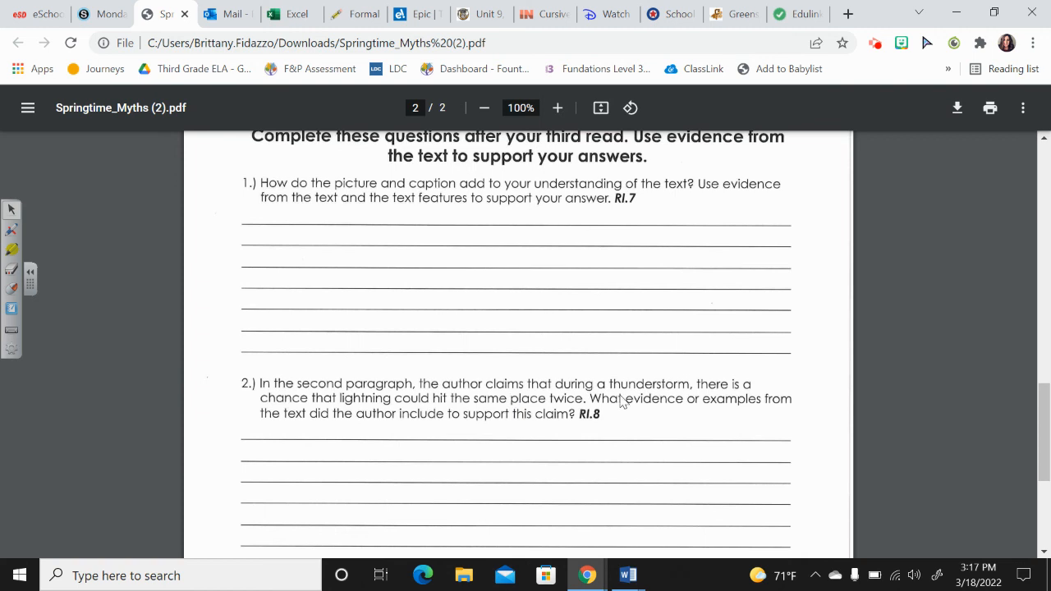
pyautogui.moveTo(304, 406)
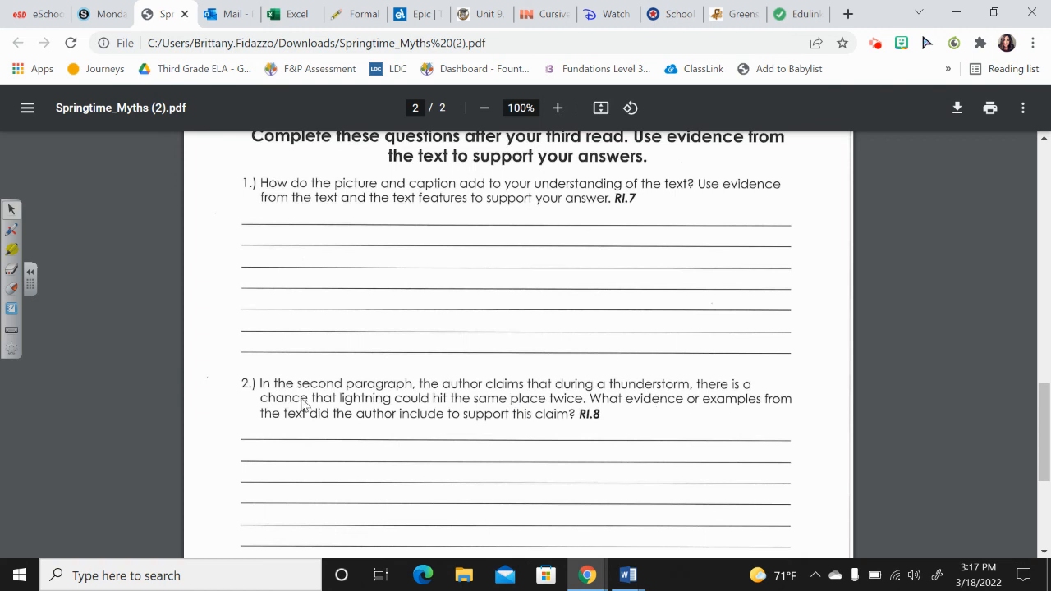
pyautogui.moveTo(581, 413)
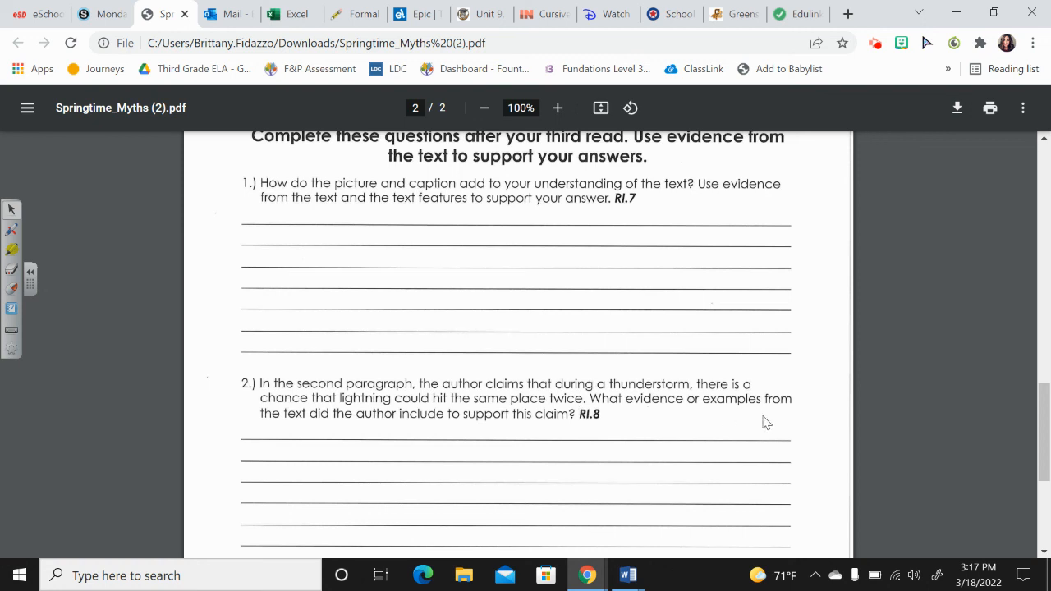
pyautogui.moveTo(425, 432)
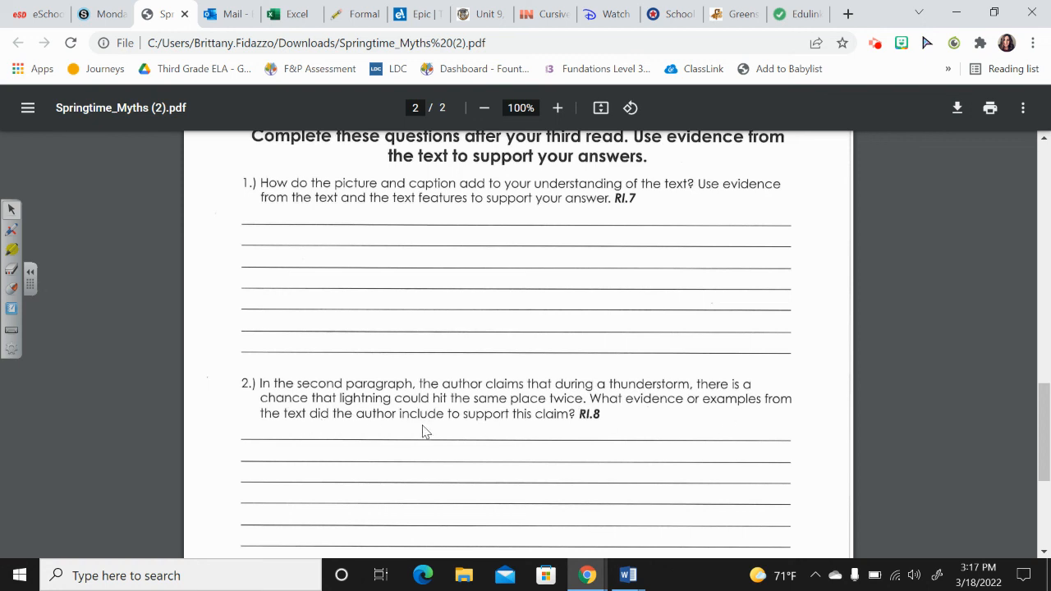
pyautogui.moveTo(643, 430)
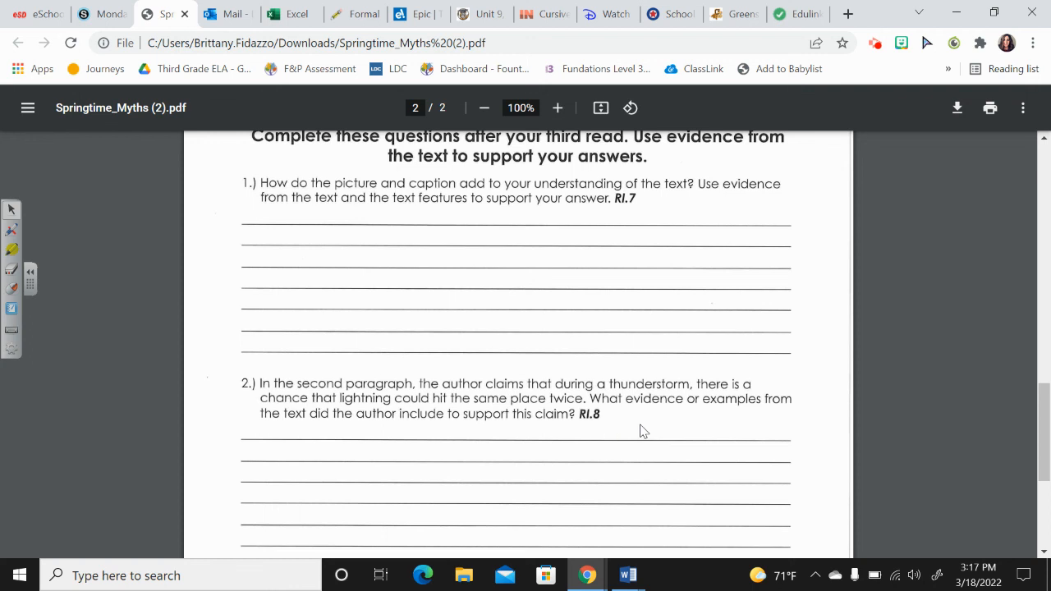
pyautogui.scroll(3)
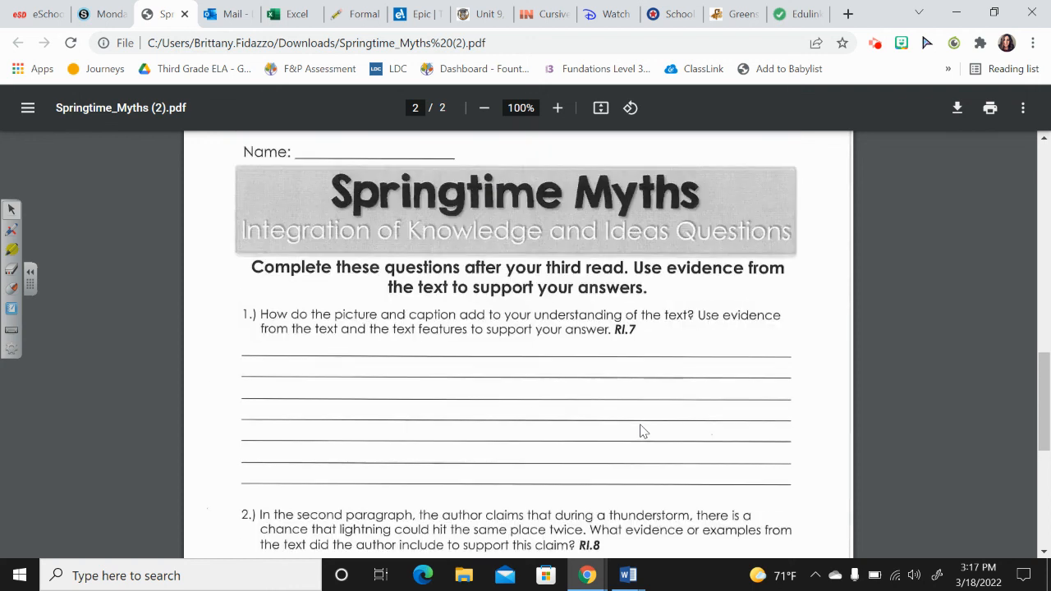
pyautogui.scroll(3)
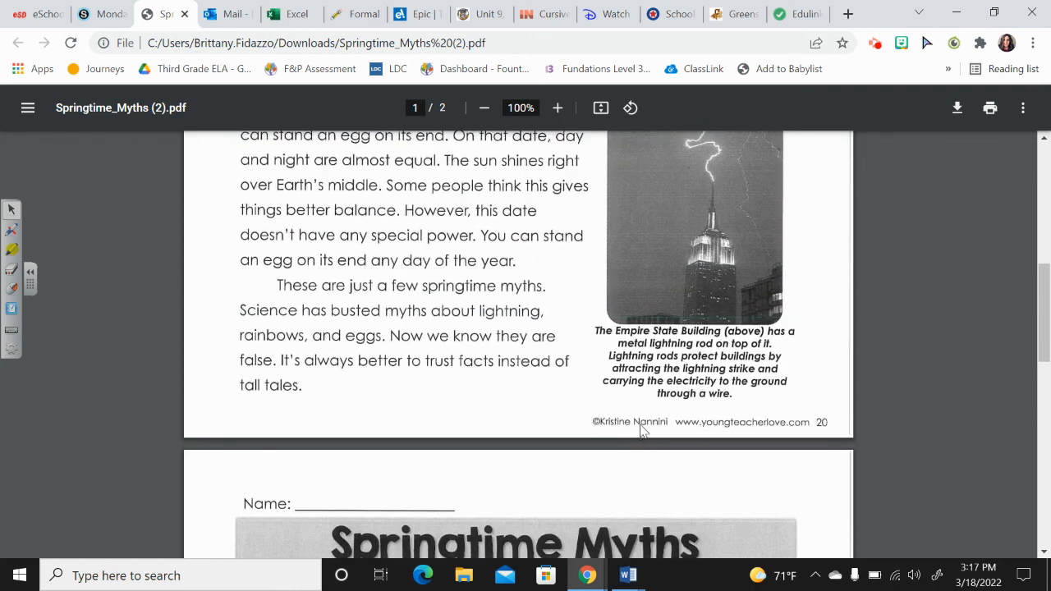
pyautogui.scroll(3)
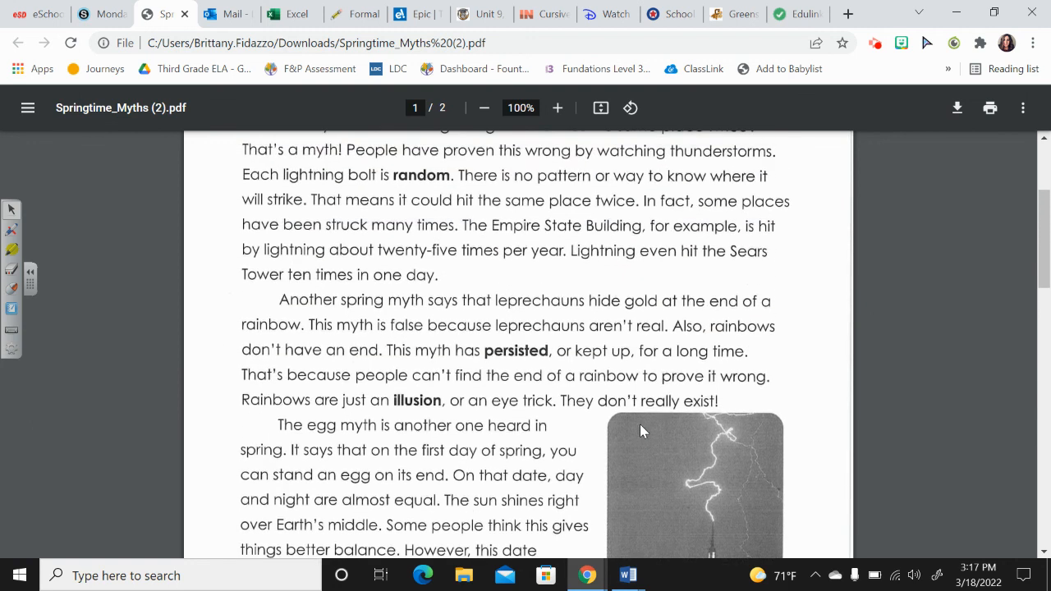
pyautogui.scroll(3)
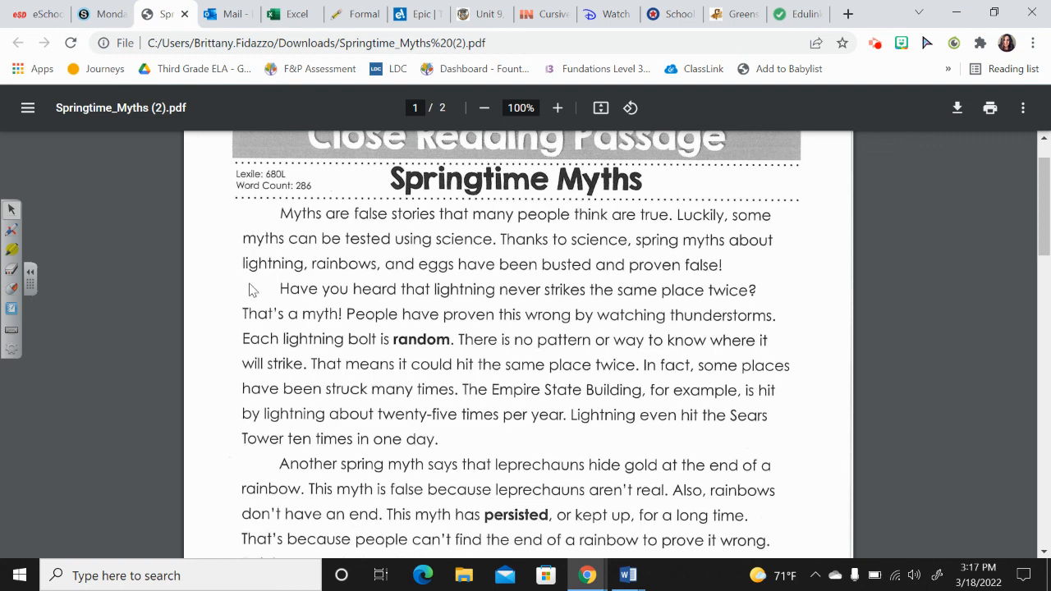
pyautogui.moveTo(211, 319)
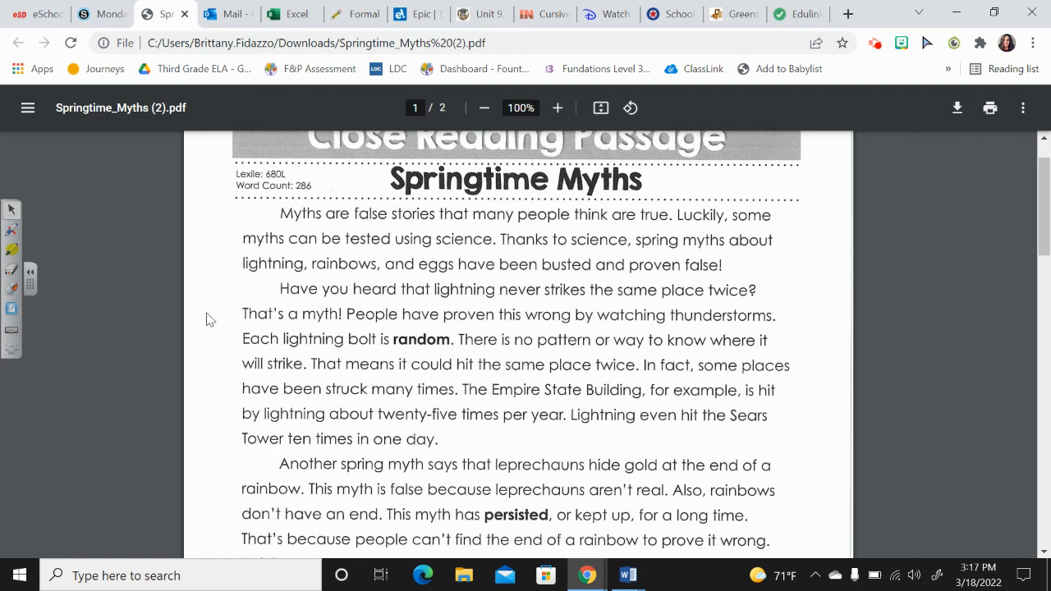
pyautogui.moveTo(222, 454)
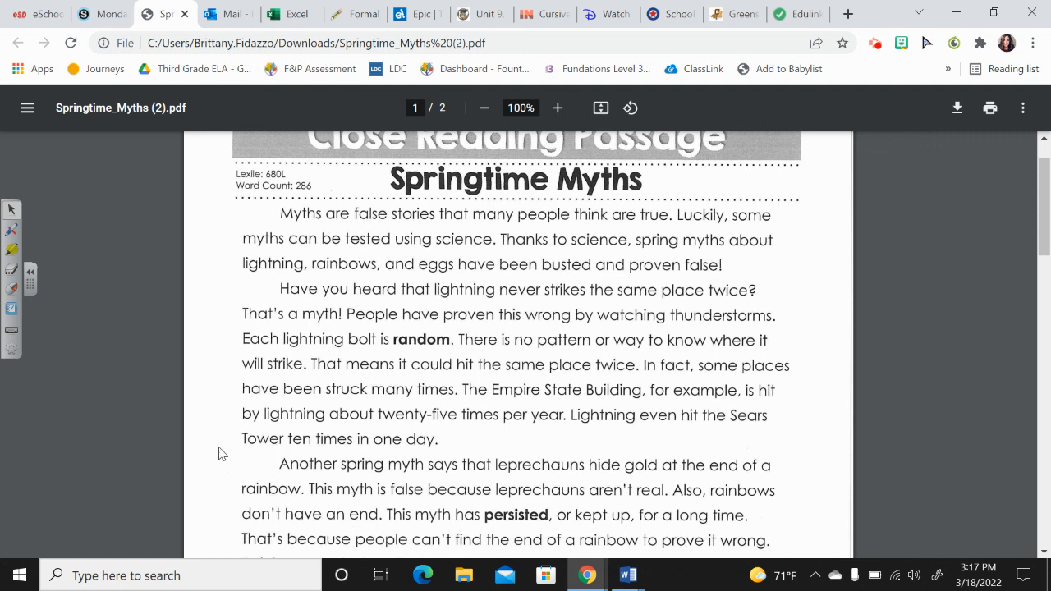
pyautogui.moveTo(278, 457)
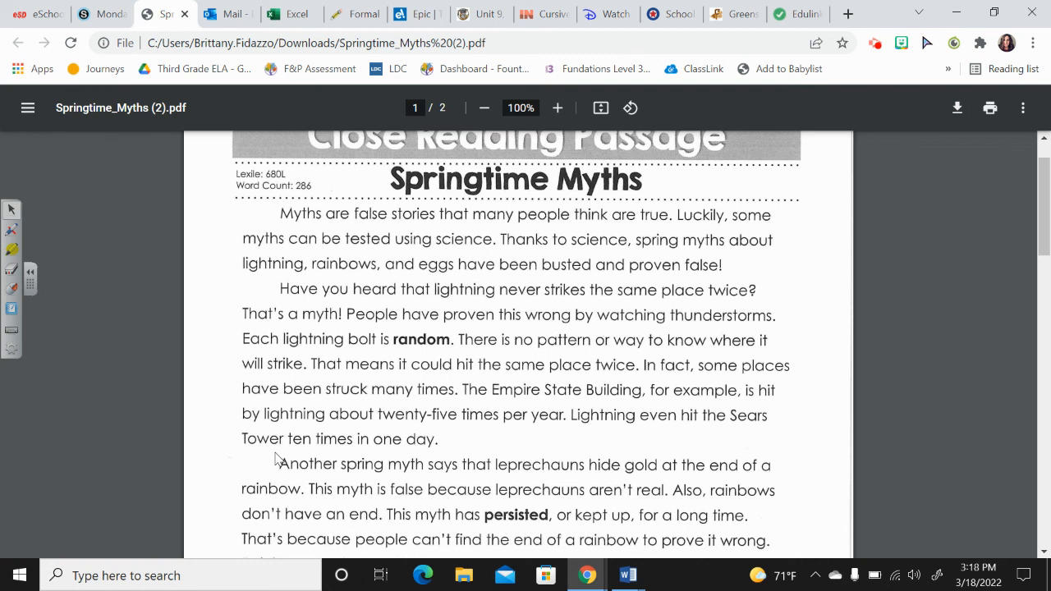
pyautogui.moveTo(842, 381)
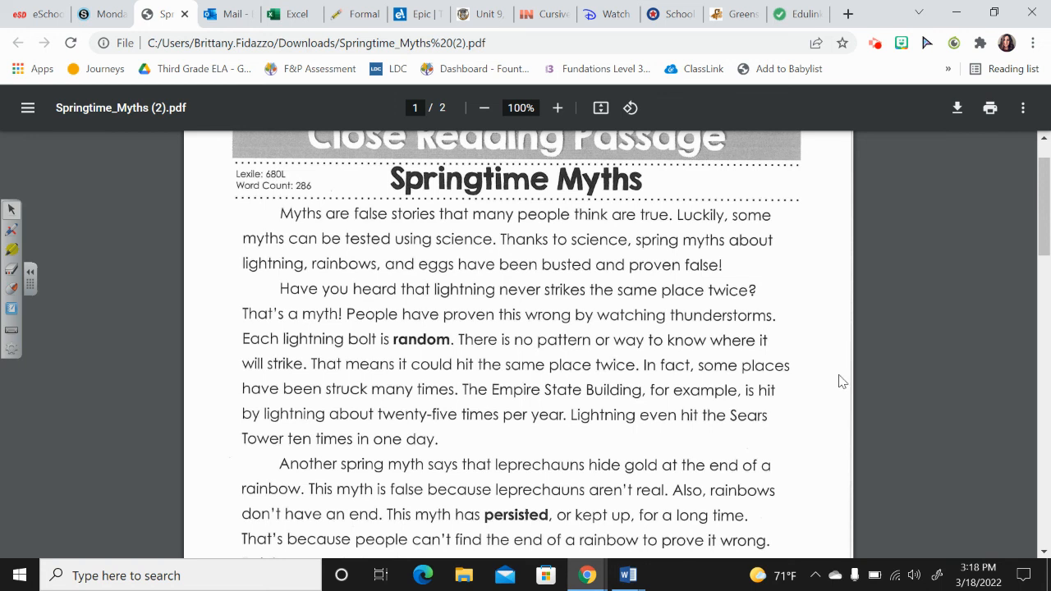